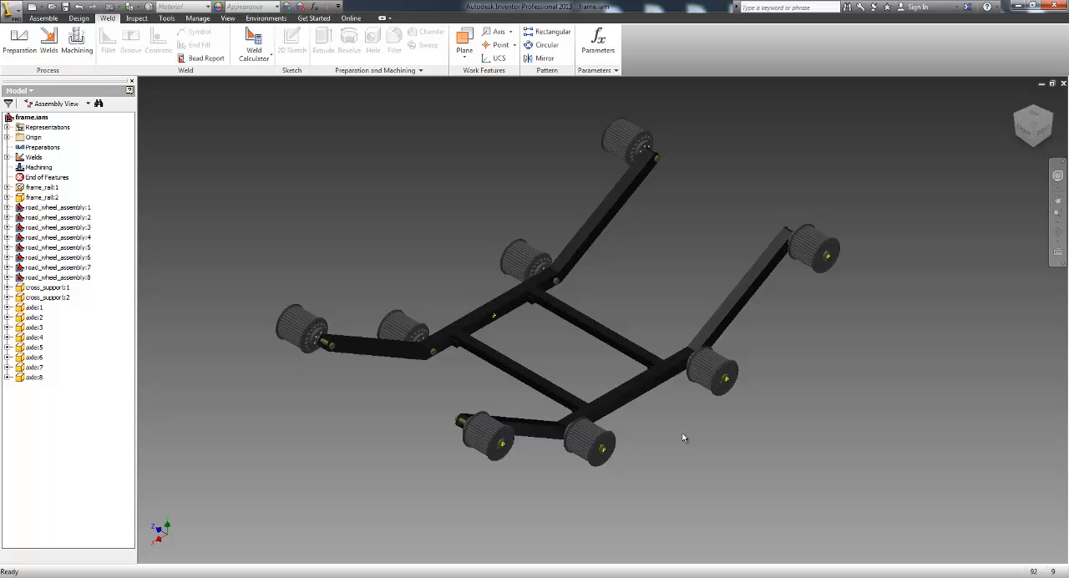
mouse_move(664, 465)
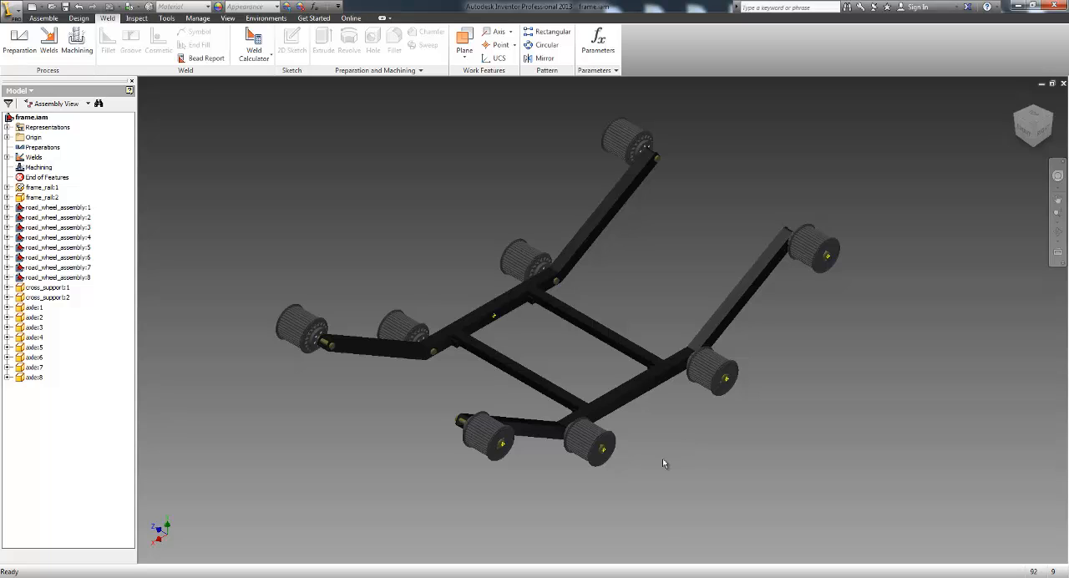
mouse_move(401, 264)
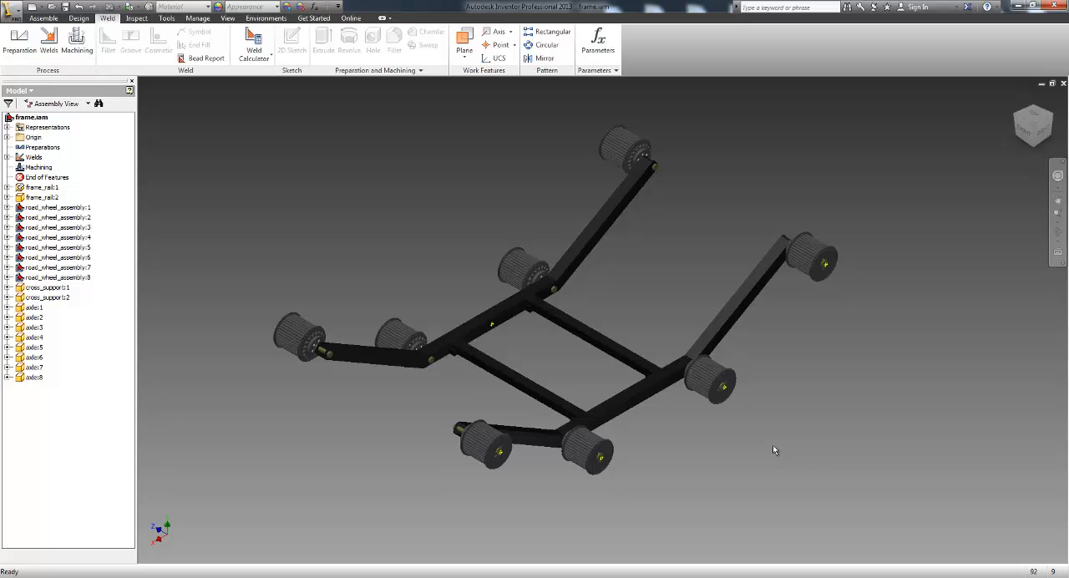
mouse_move(817, 452)
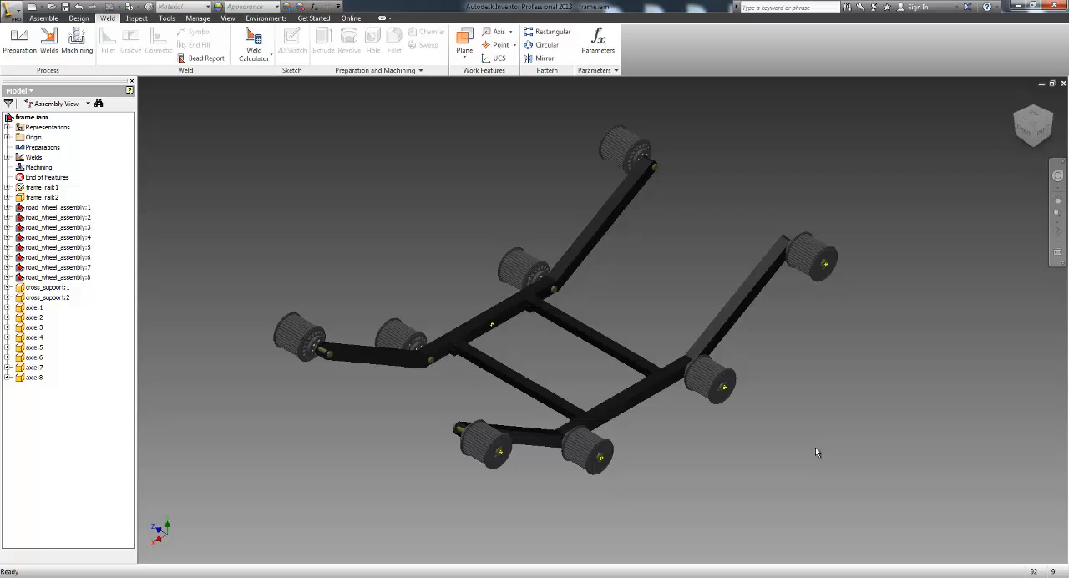
mouse_move(803, 465)
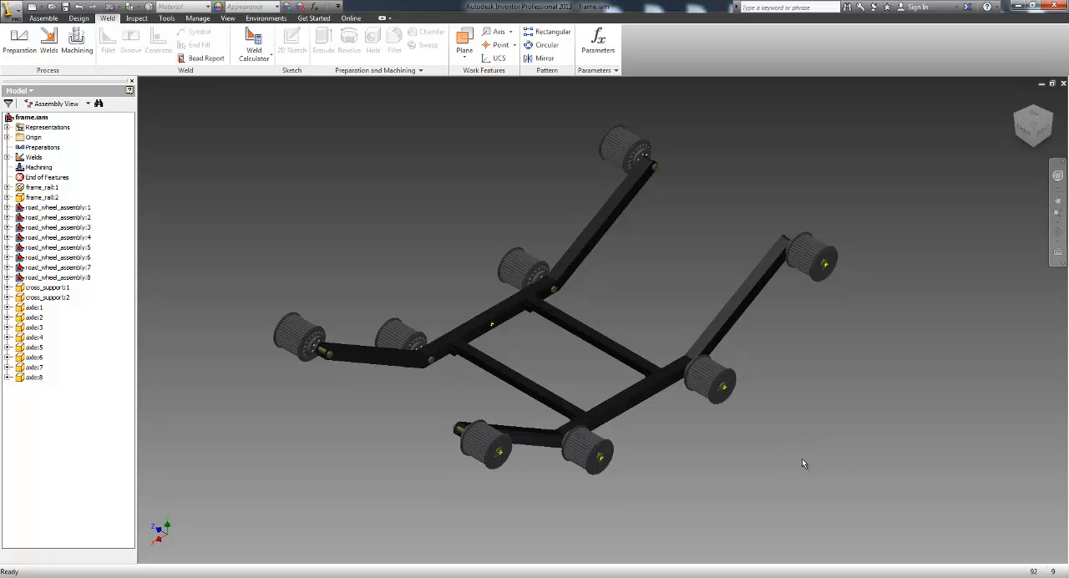
mouse_move(809, 465)
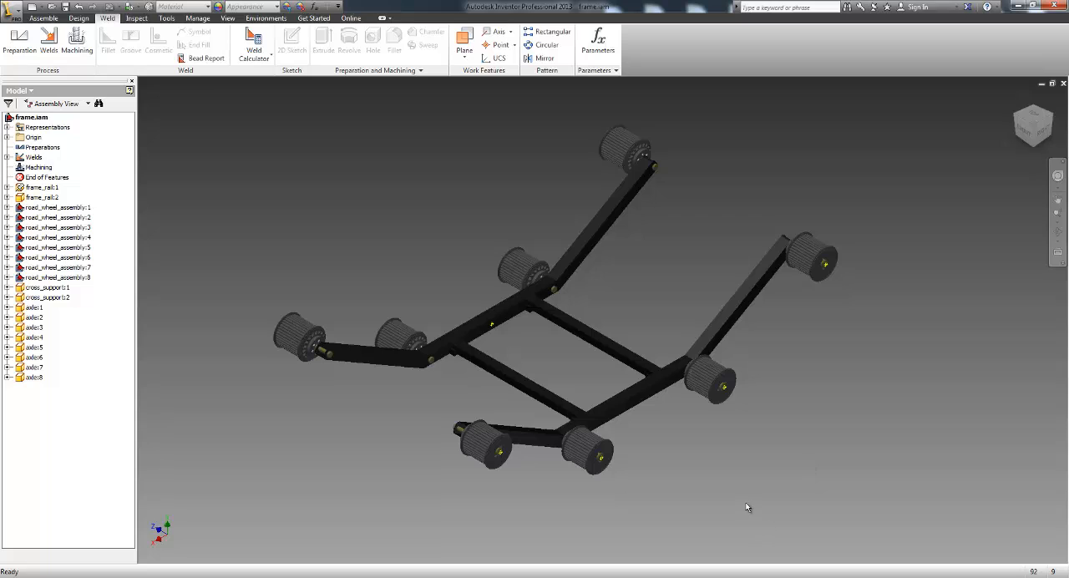
mouse_move(581, 532)
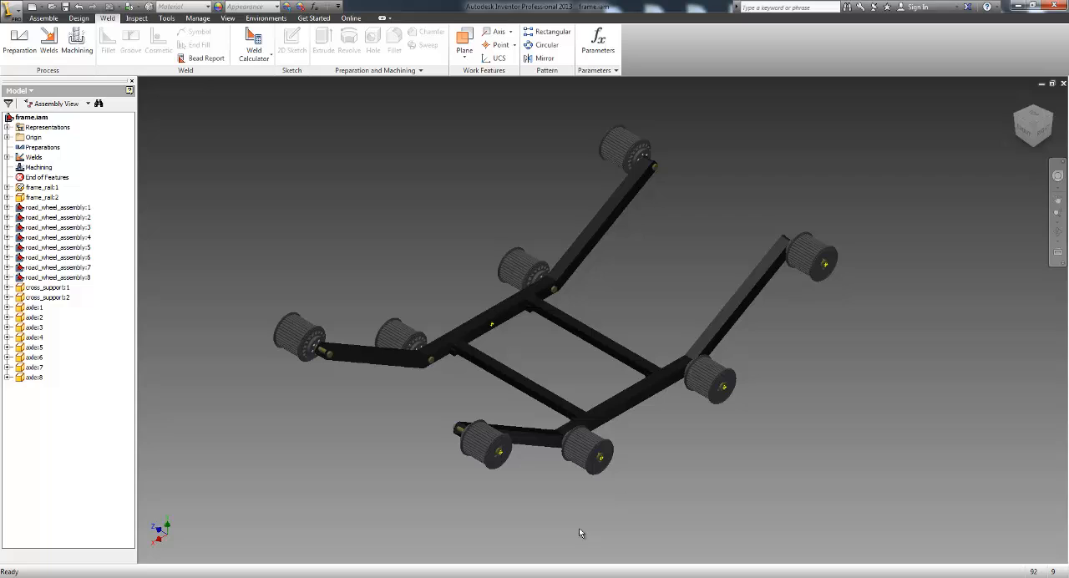
mouse_move(514, 521)
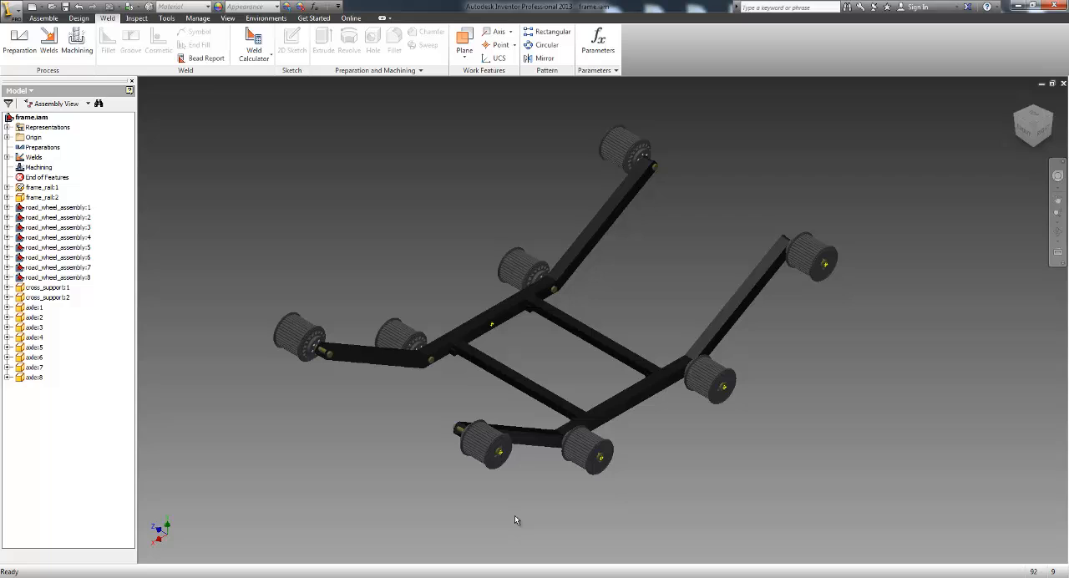
mouse_move(631, 451)
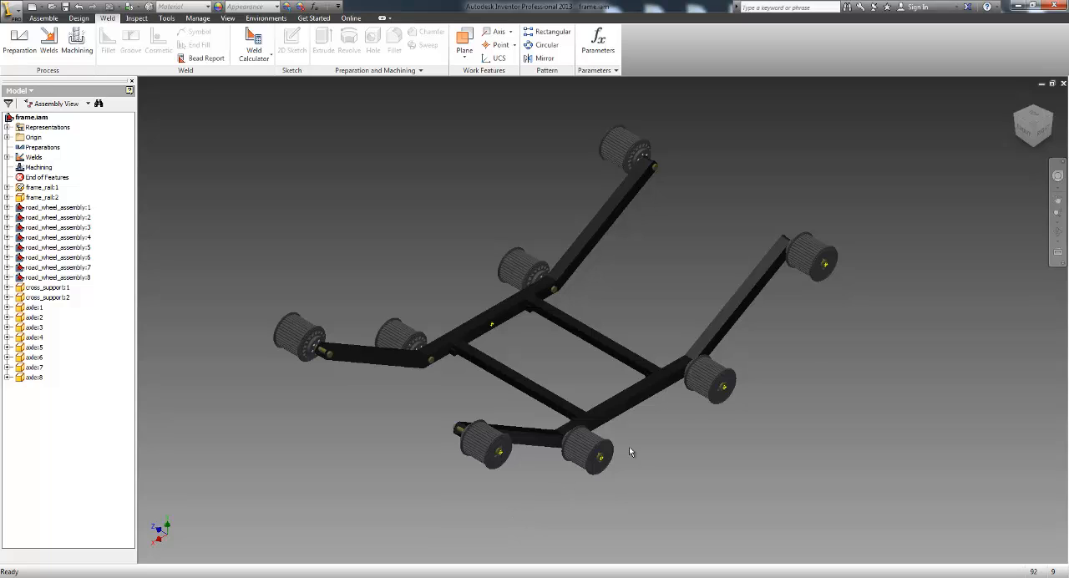
mouse_move(705, 290)
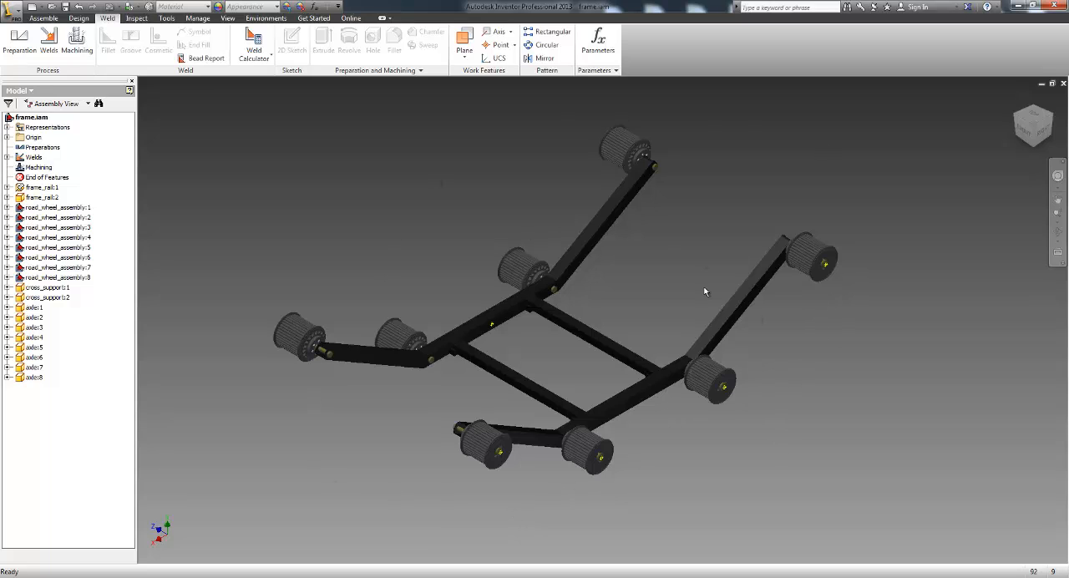
mouse_move(592, 502)
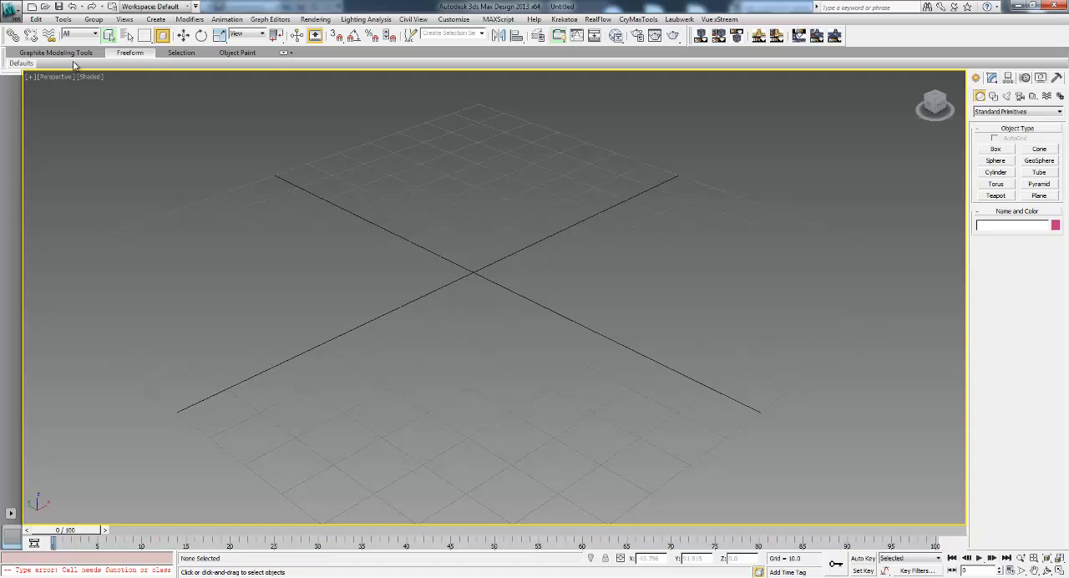
Import frame.iam through the Application menu so the Inventor File Import options appear
click(12, 8)
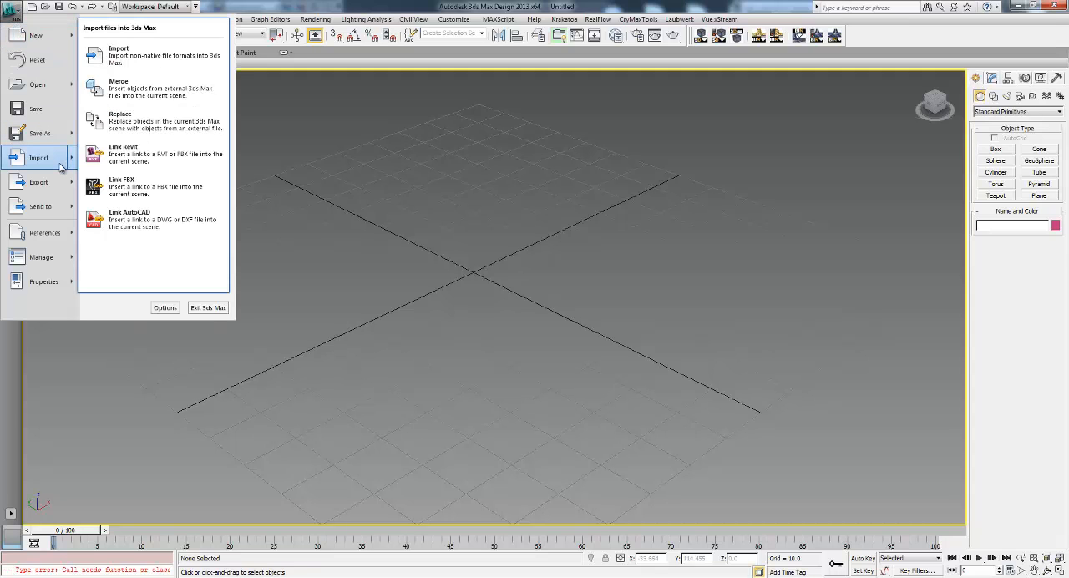
mouse_move(120, 57)
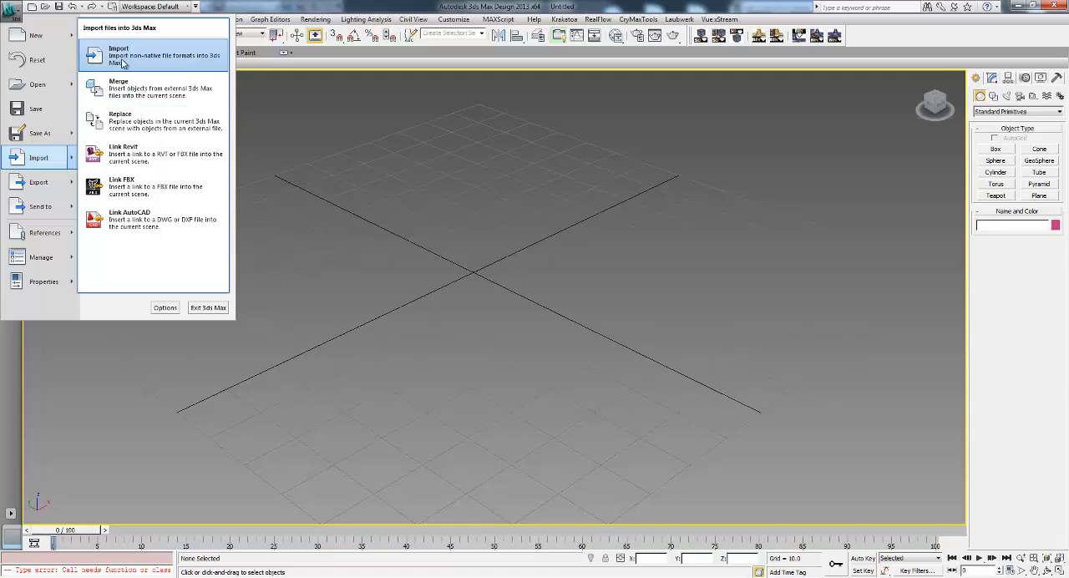
click(118, 55)
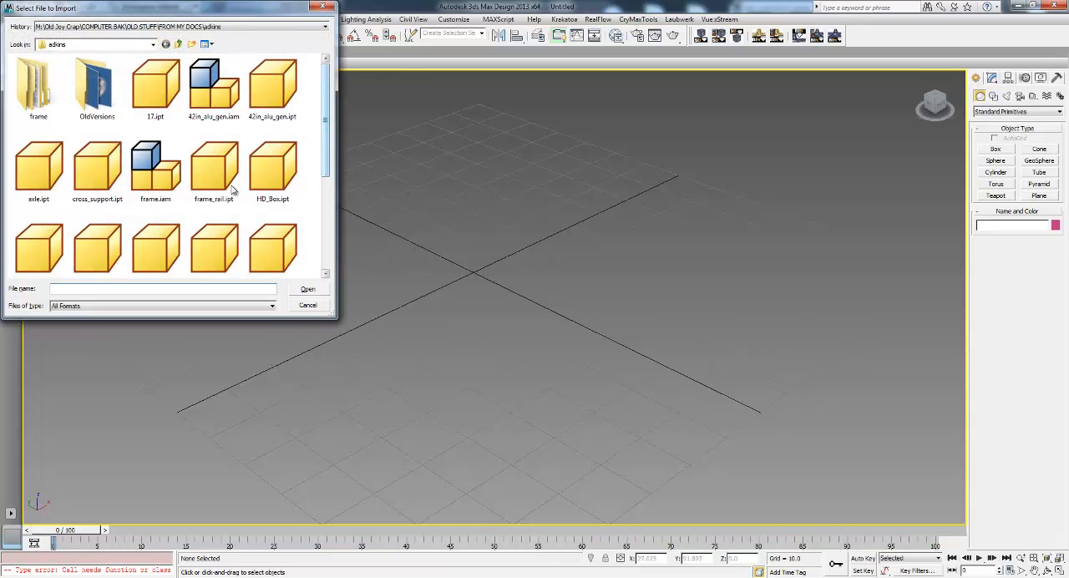
click(155, 167)
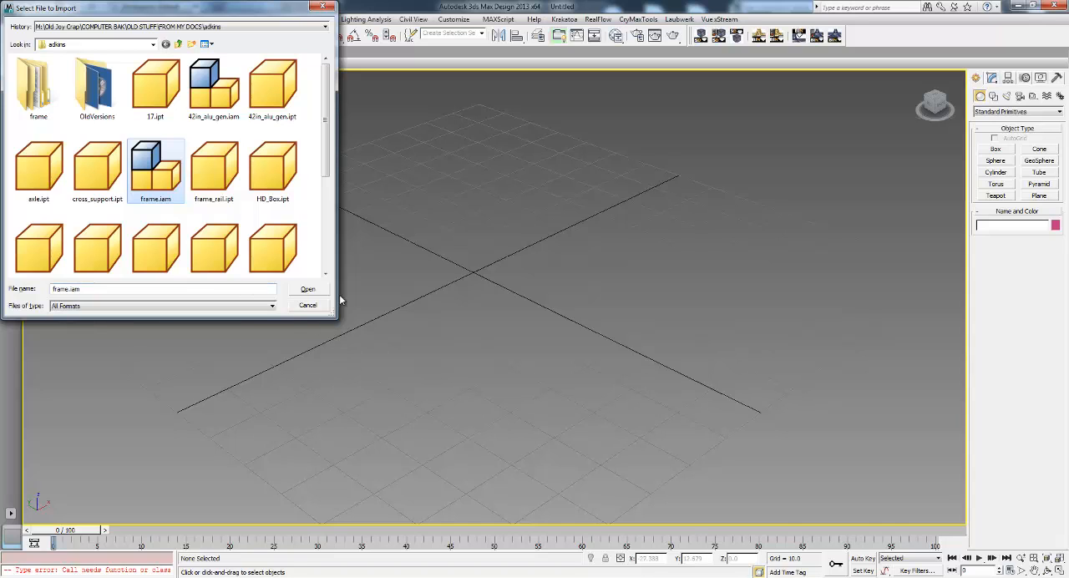
click(307, 289)
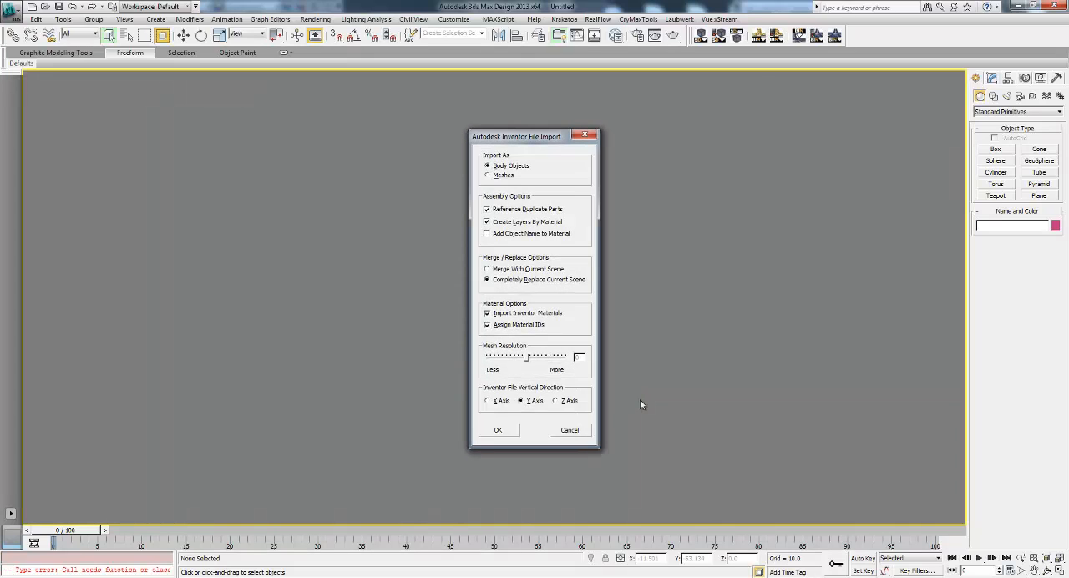
mouse_move(538, 182)
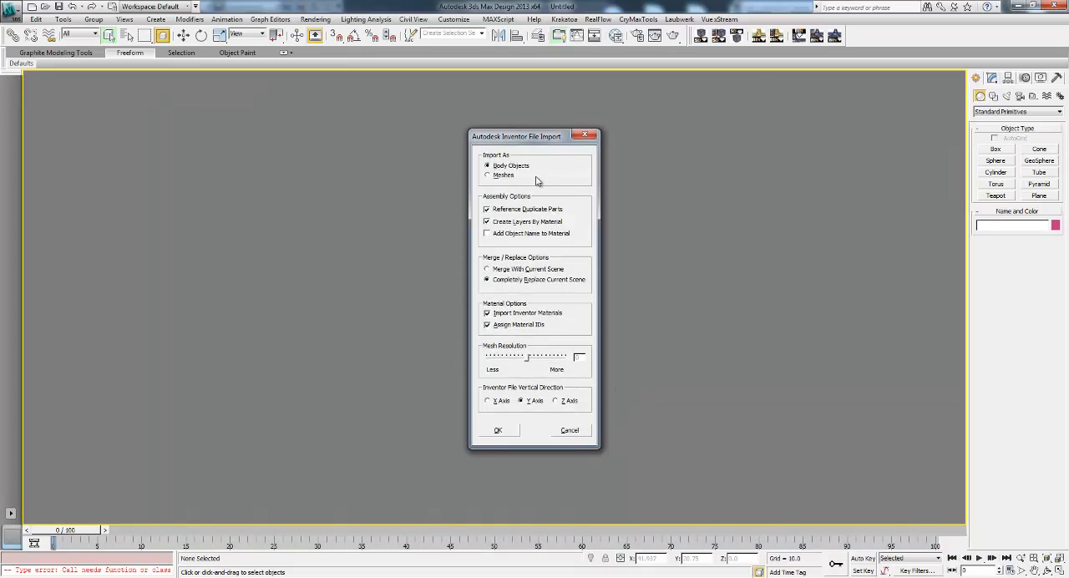
Keep Import As: Body Objects and enable Add Object Name to Material in the import options
drag(516, 137, 528, 120)
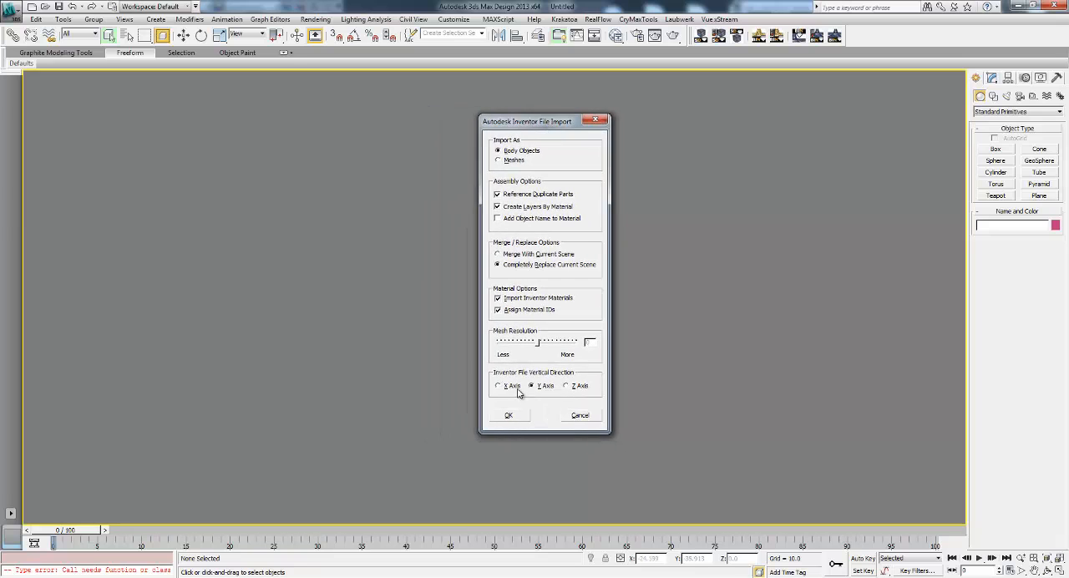
mouse_move(554, 371)
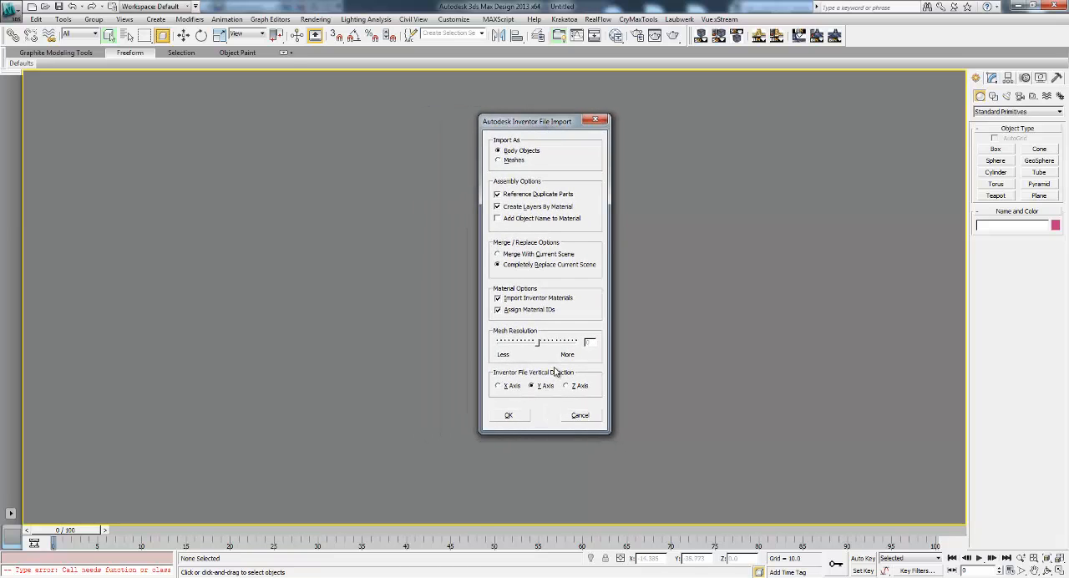
drag(527, 120, 496, 127)
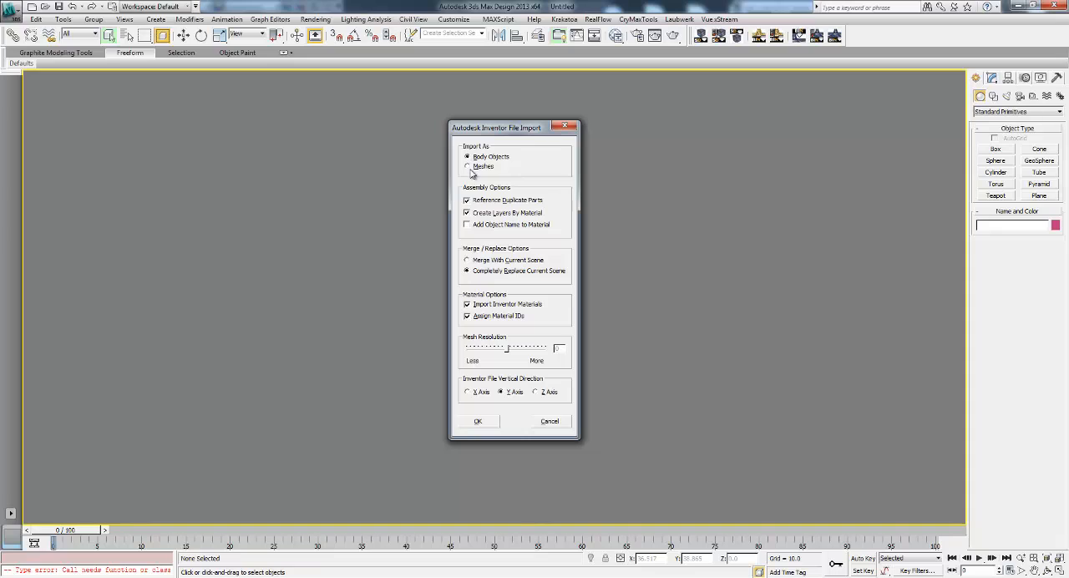
mouse_move(497, 308)
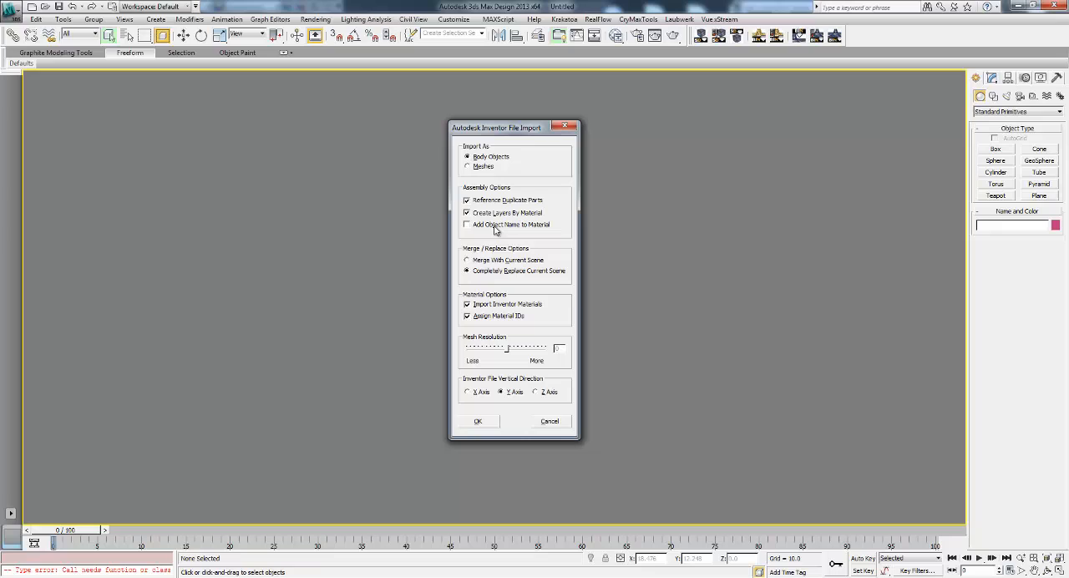
click(468, 224)
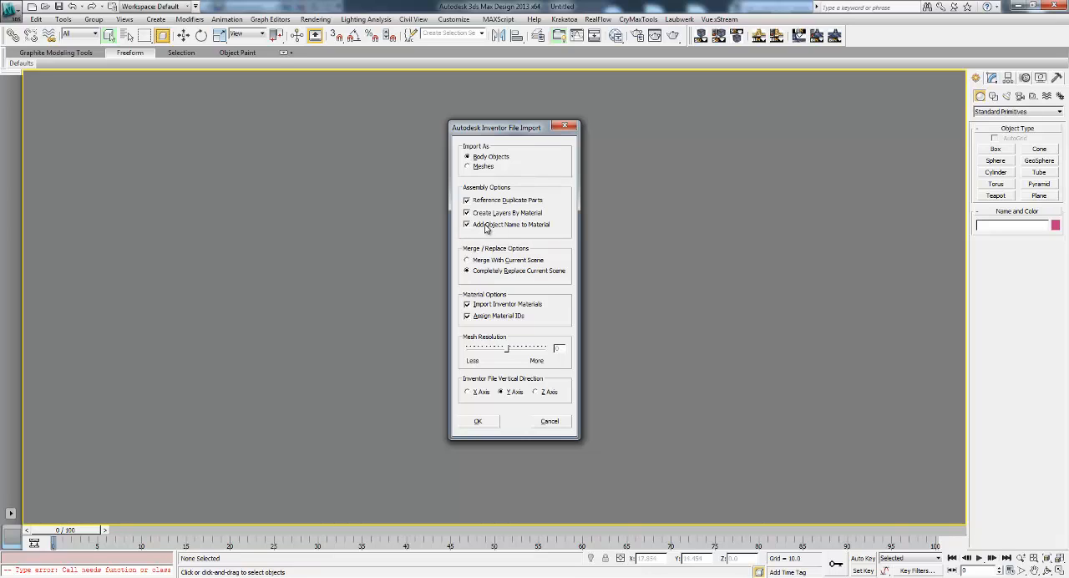
mouse_move(496, 227)
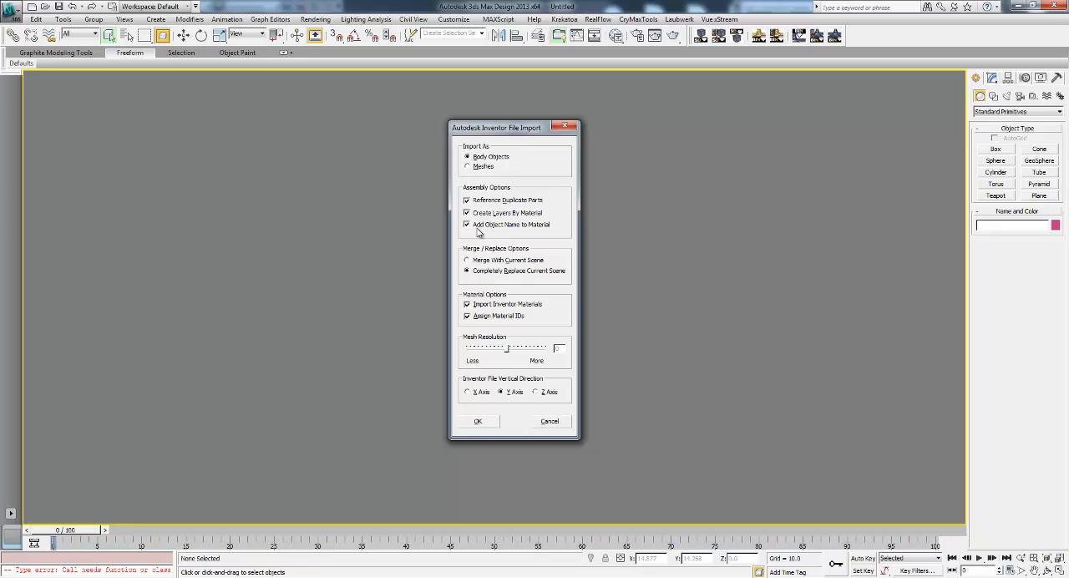
mouse_move(526, 241)
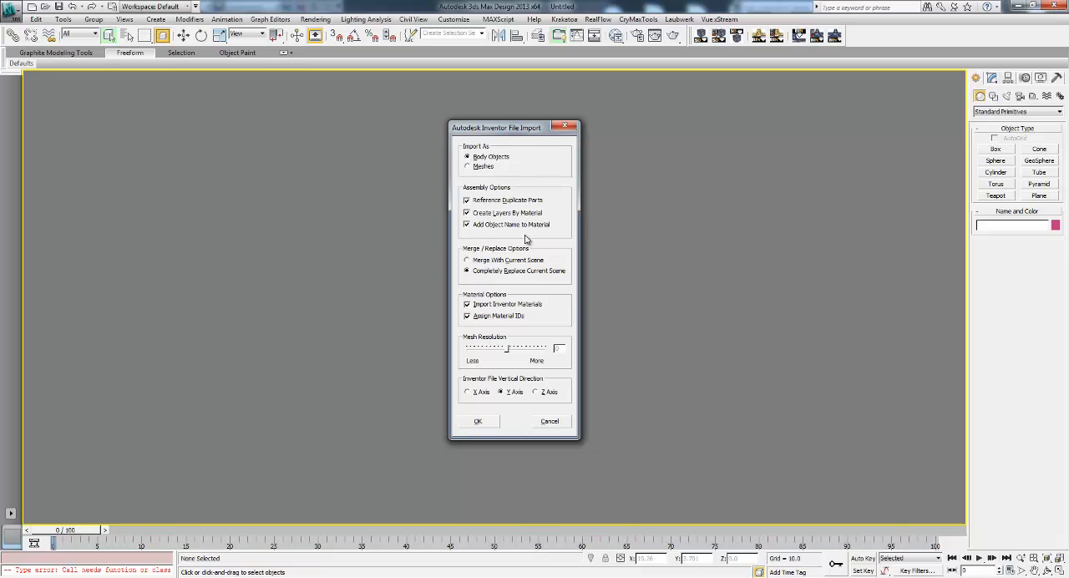
mouse_move(499, 257)
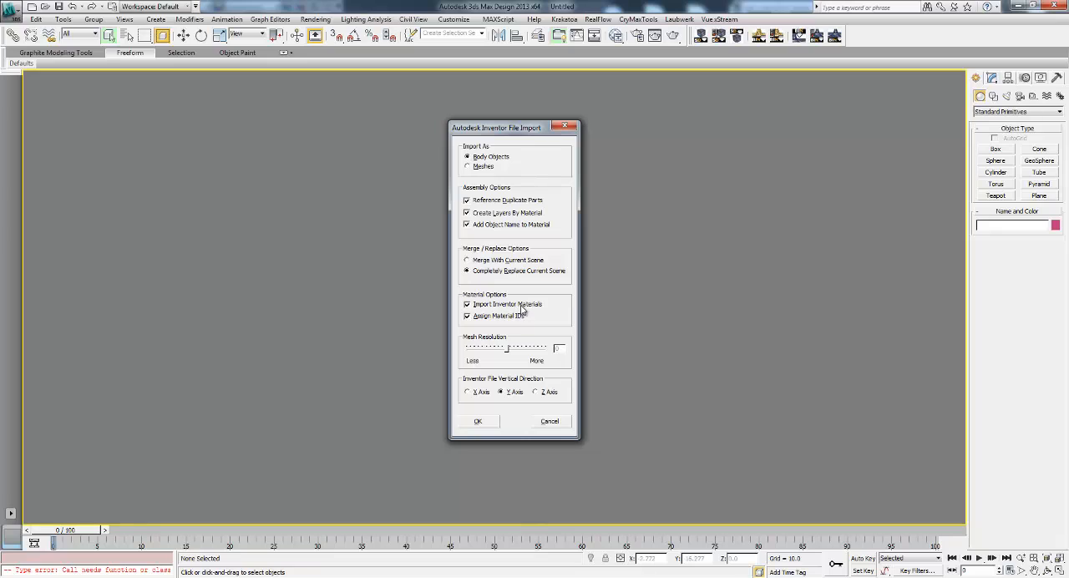
mouse_move(474, 340)
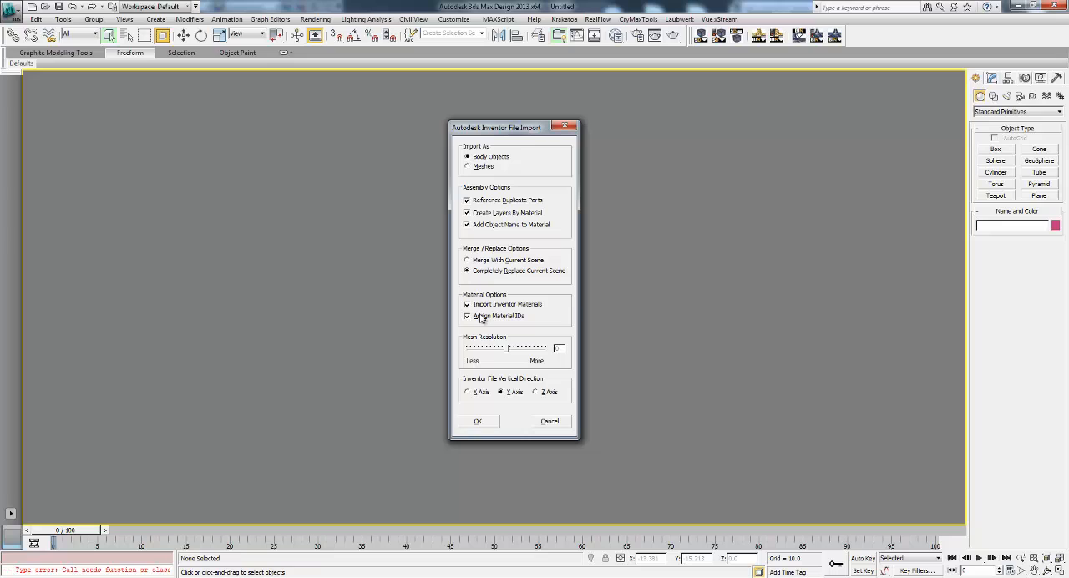
click(467, 304)
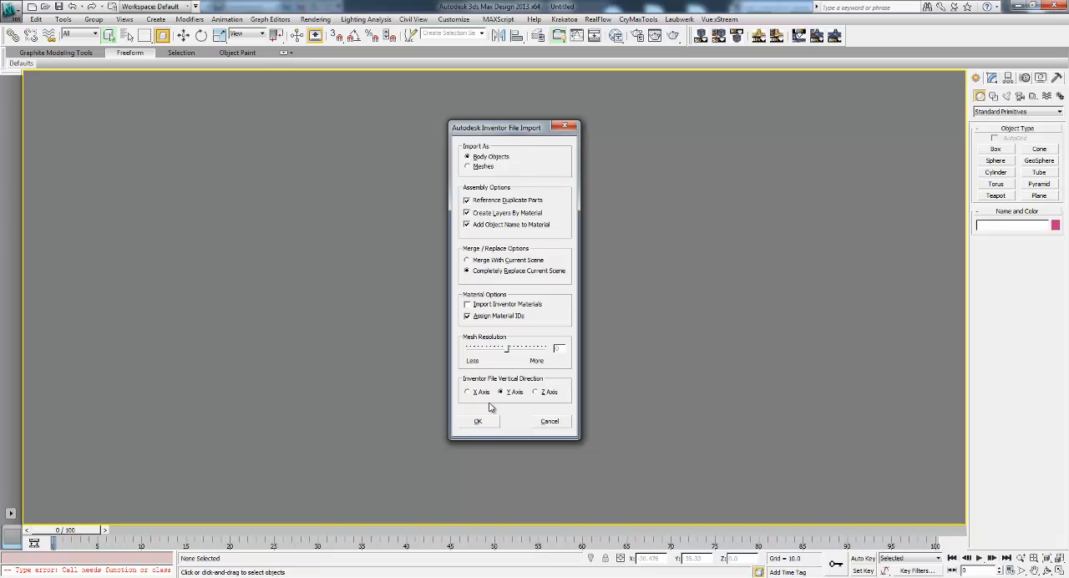
mouse_move(509, 324)
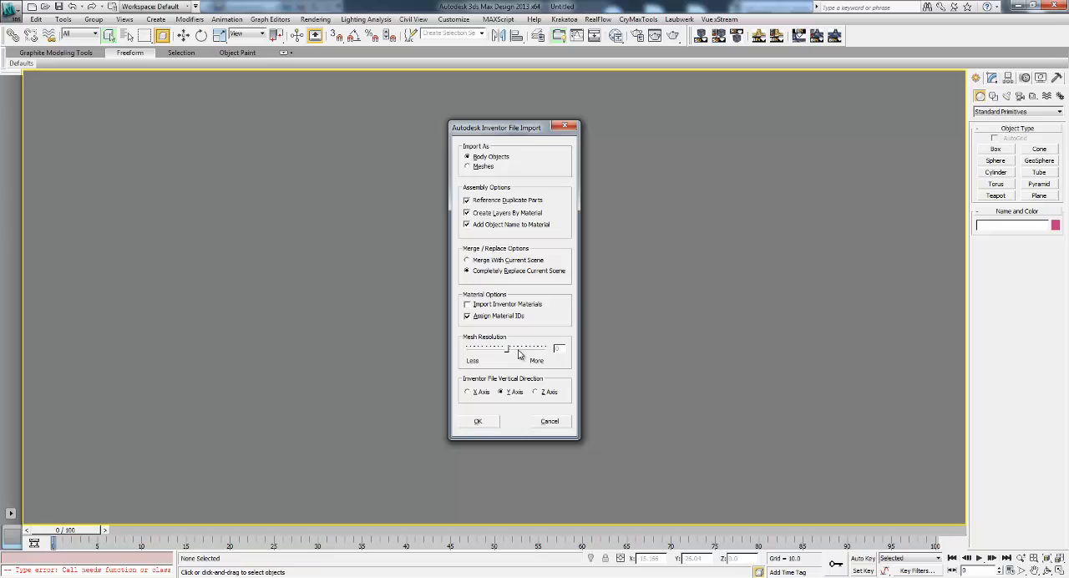
mouse_move(508, 352)
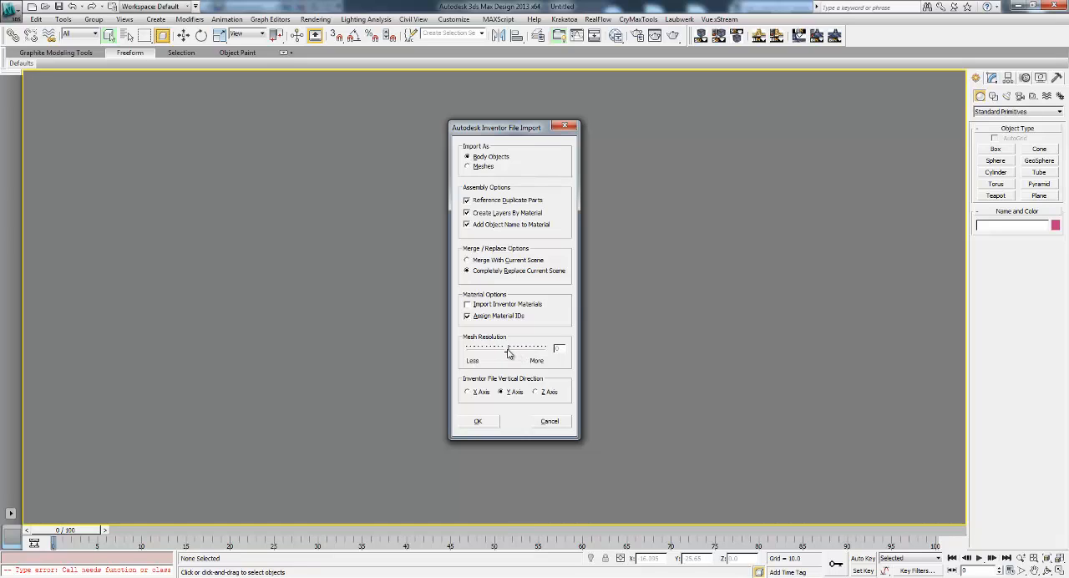
mouse_move(507, 352)
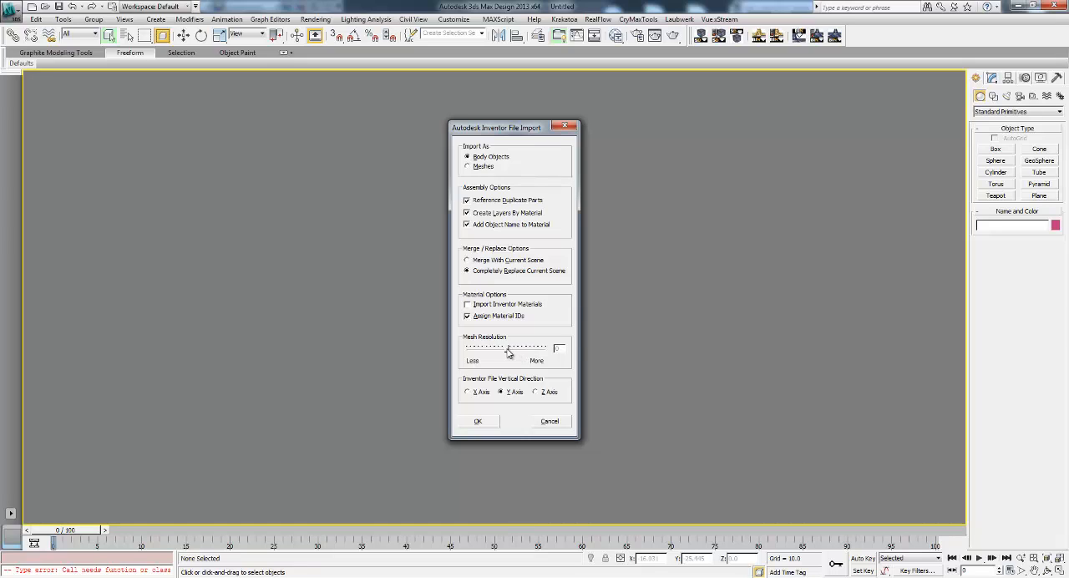
mouse_move(515, 369)
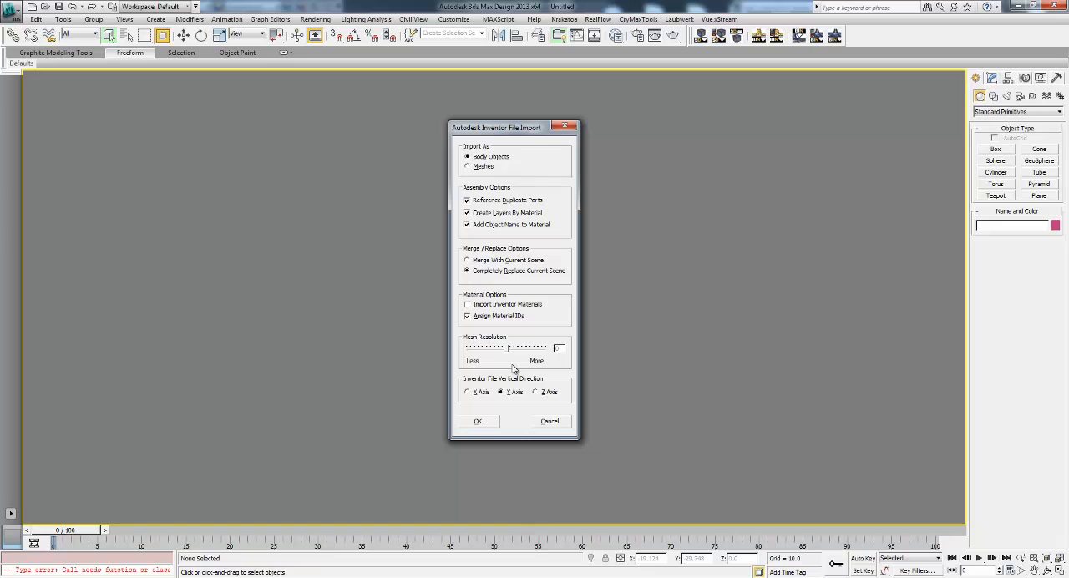
mouse_move(508, 354)
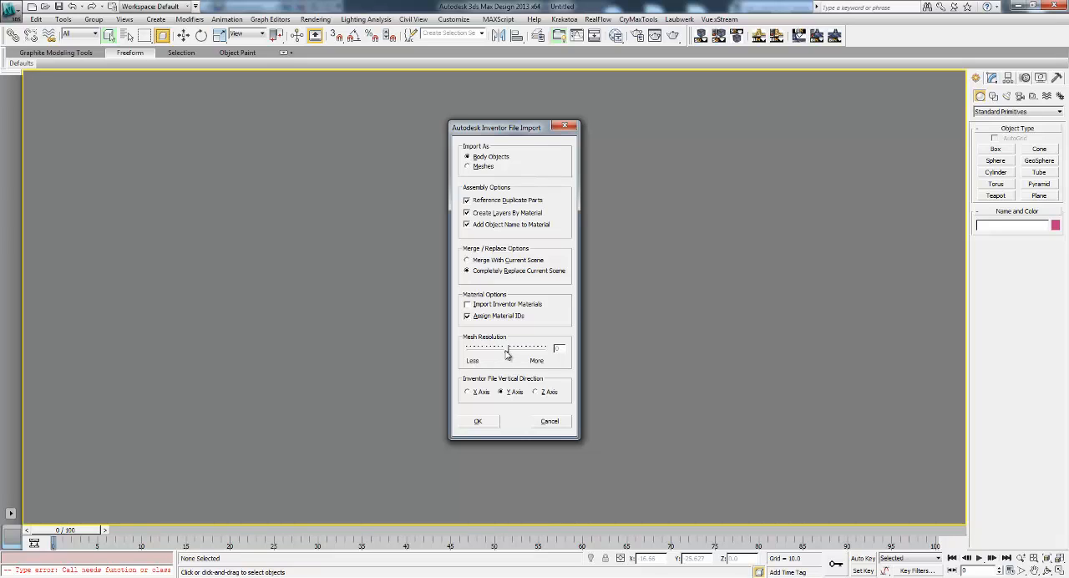
mouse_move(504, 352)
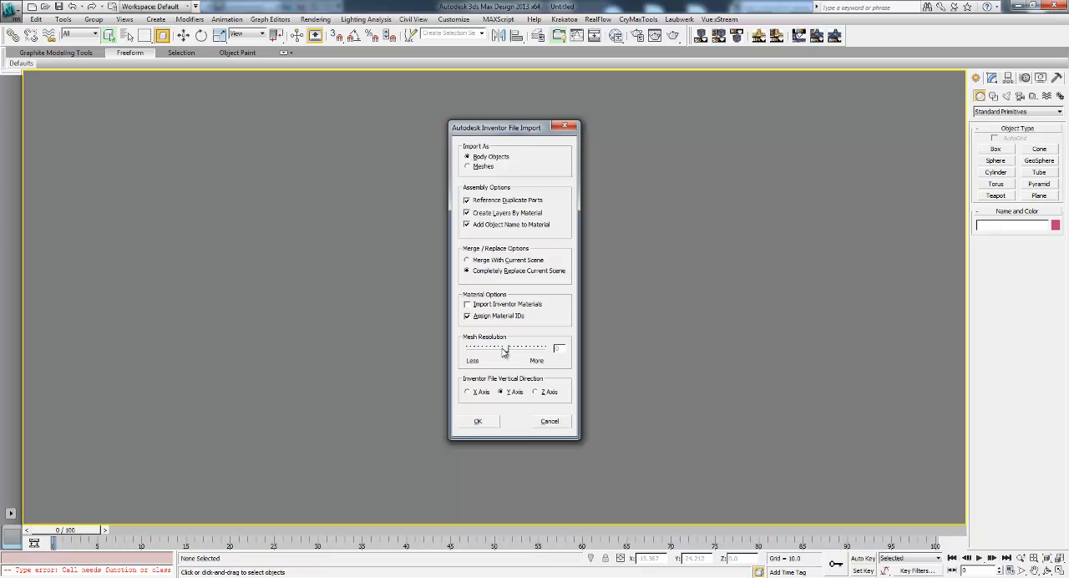
mouse_move(505, 416)
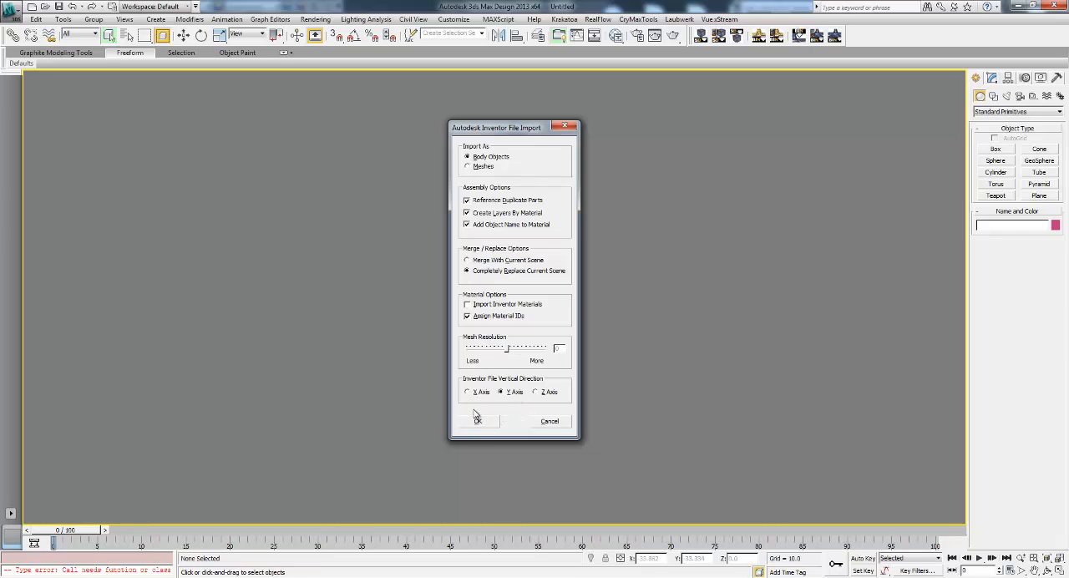
Confirm the import so the wheeled frame assembly appears as body objects
click(478, 421)
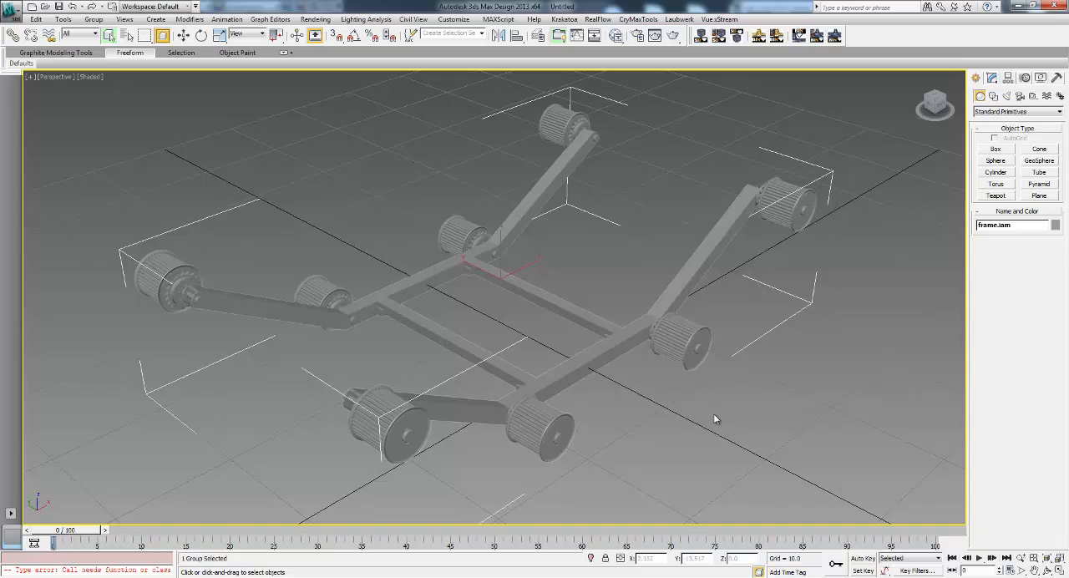
mouse_move(749, 334)
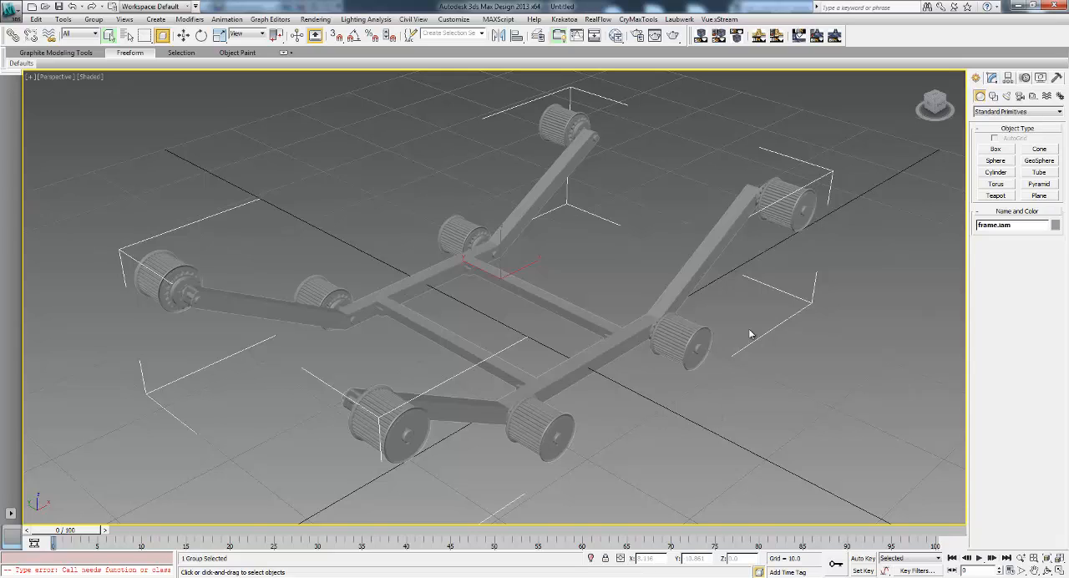
mouse_move(691, 391)
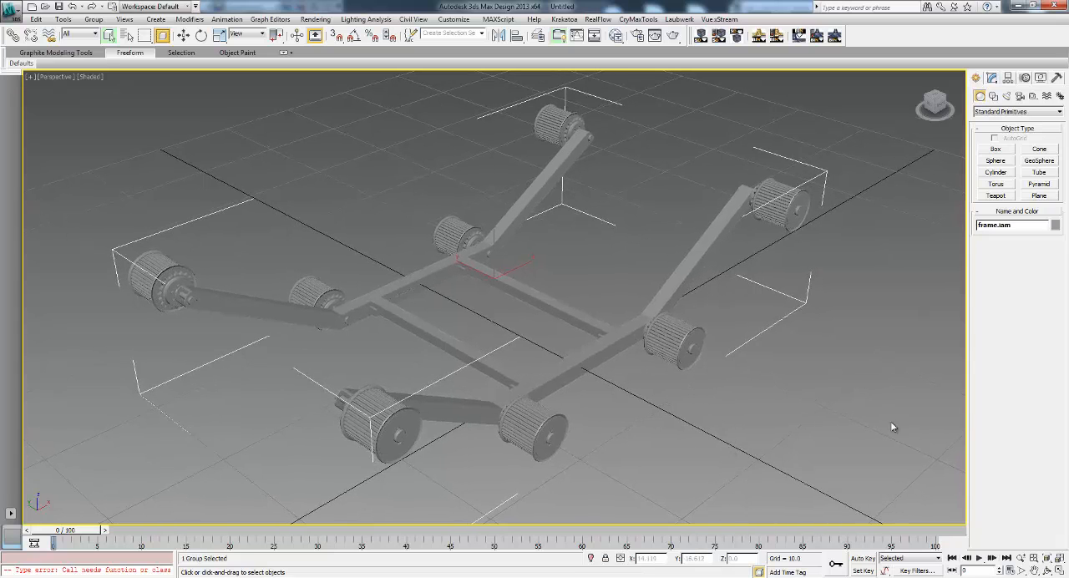
click(692, 342)
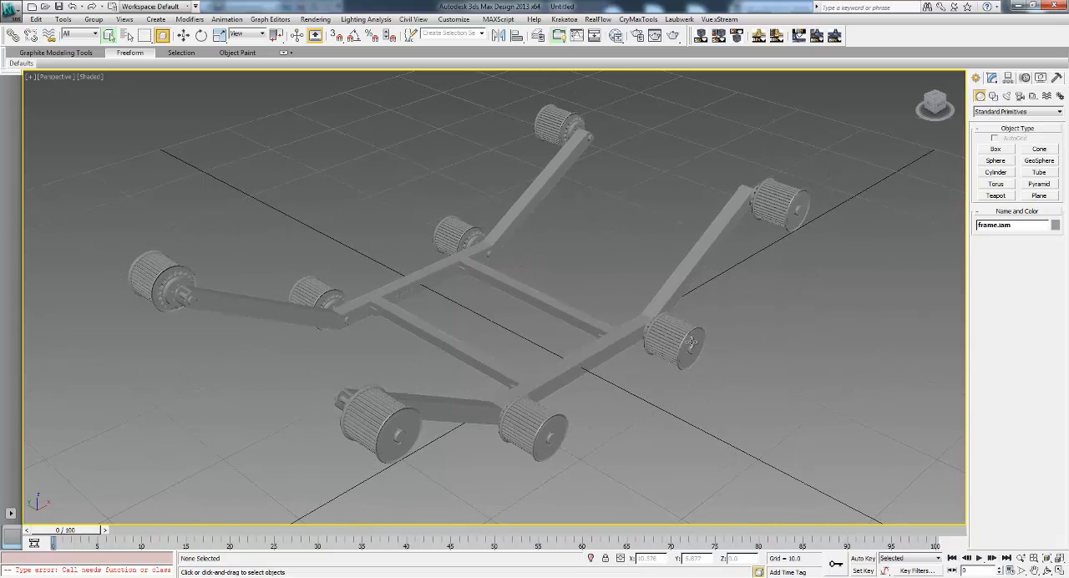
click(685, 342)
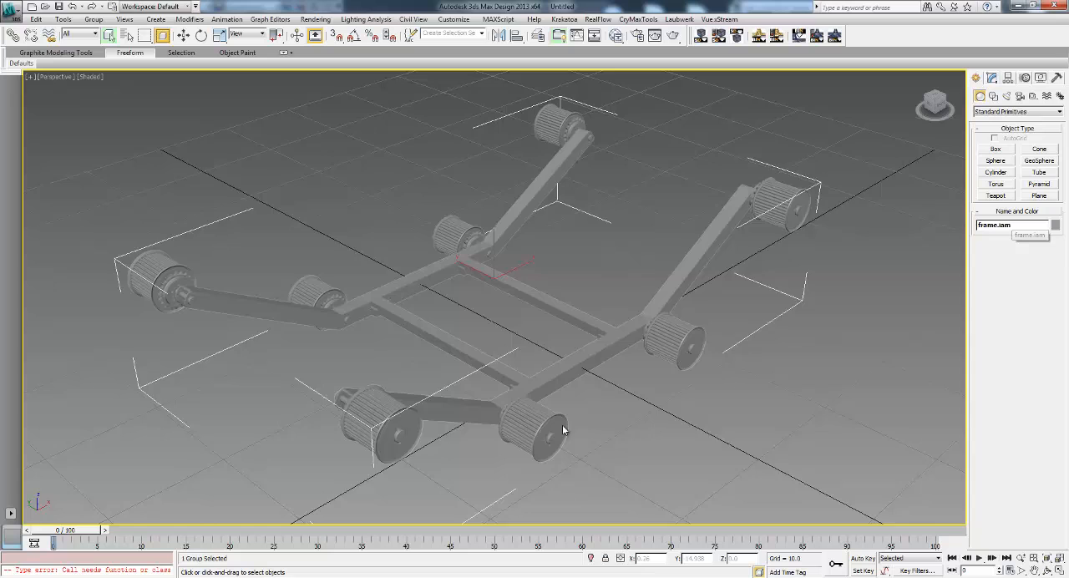
drag(564, 431, 538, 392)
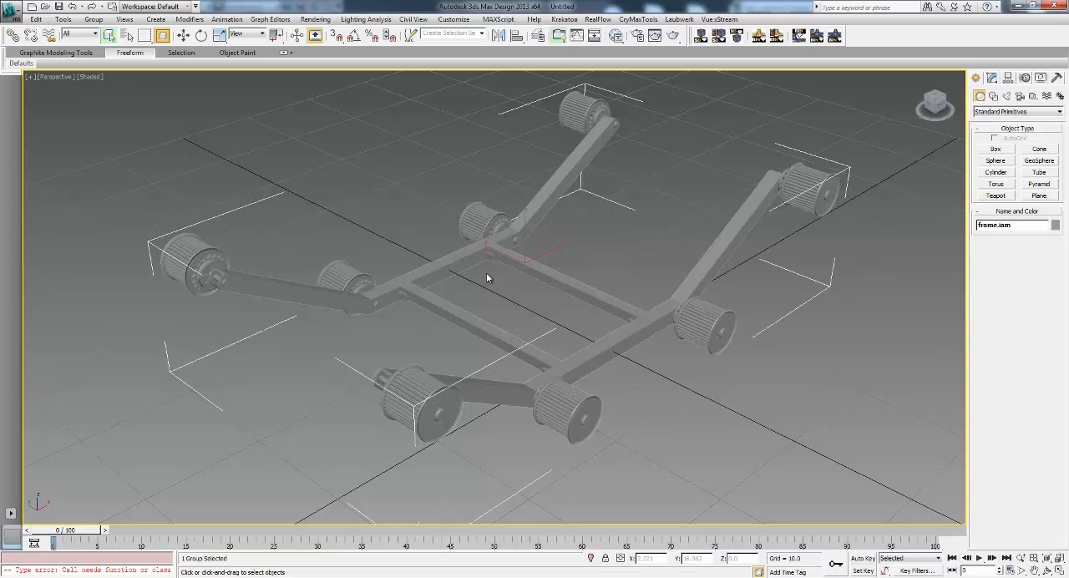
Select a frame rail as a separate object, then clear the selection
click(94, 18)
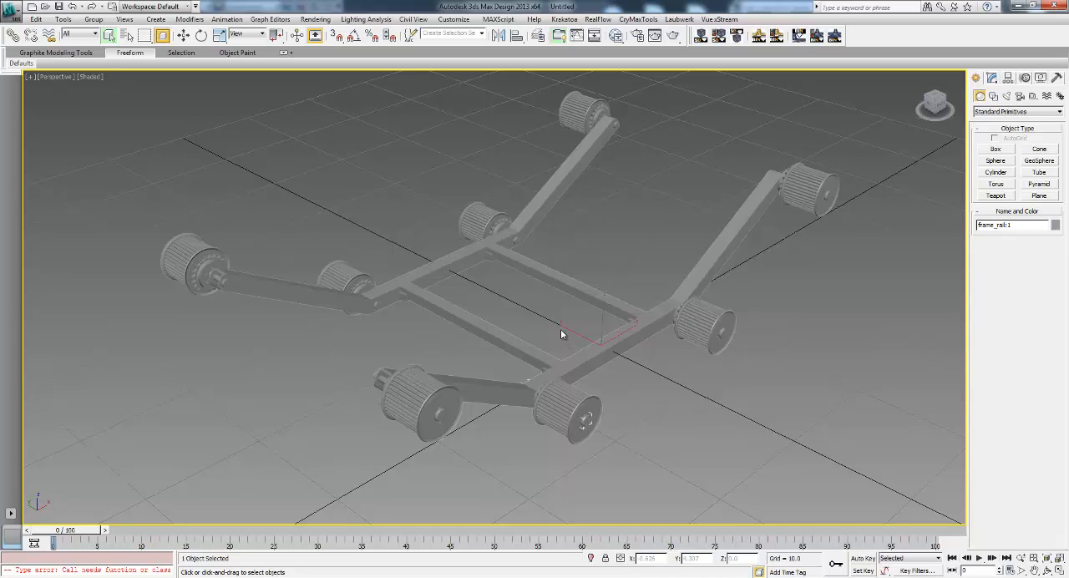
click(392, 374)
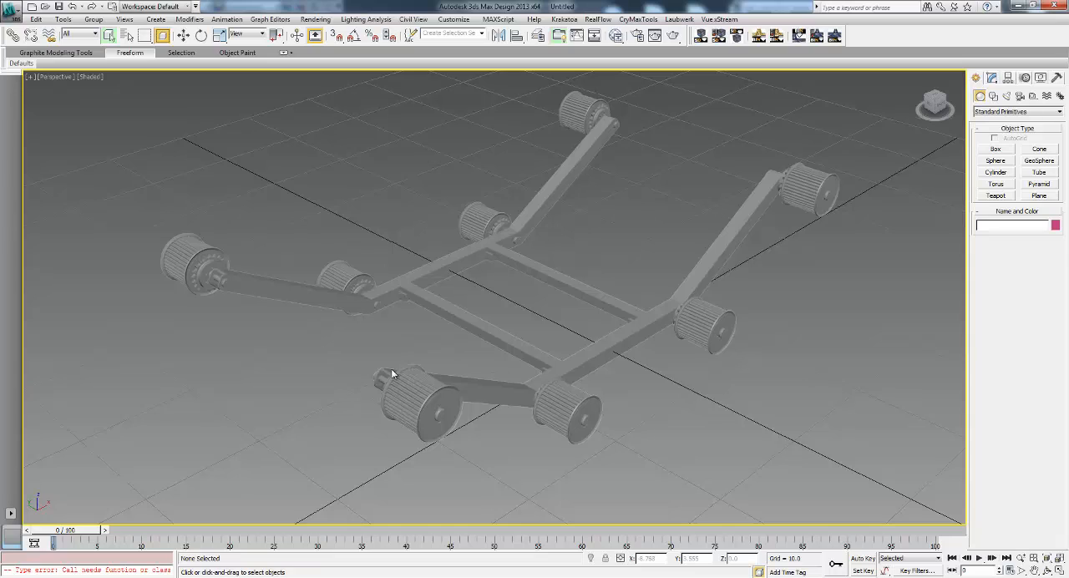
mouse_move(368, 344)
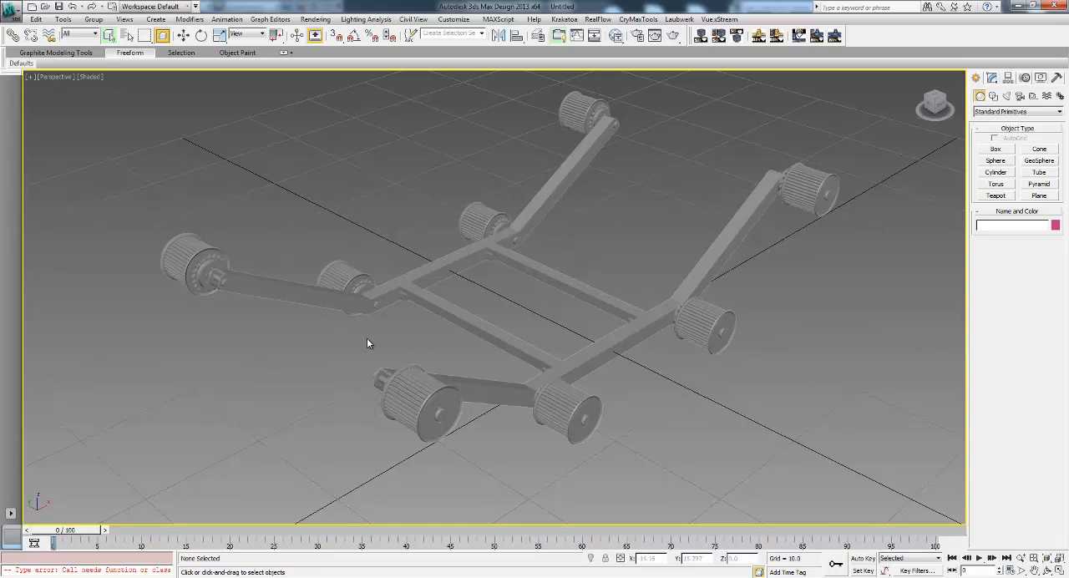
mouse_move(571, 318)
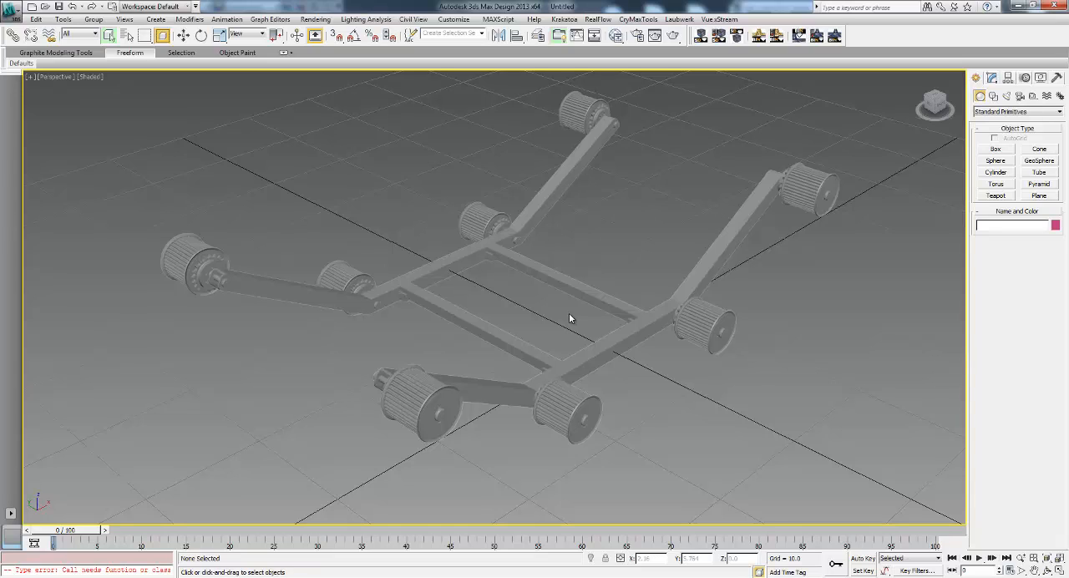
mouse_move(504, 308)
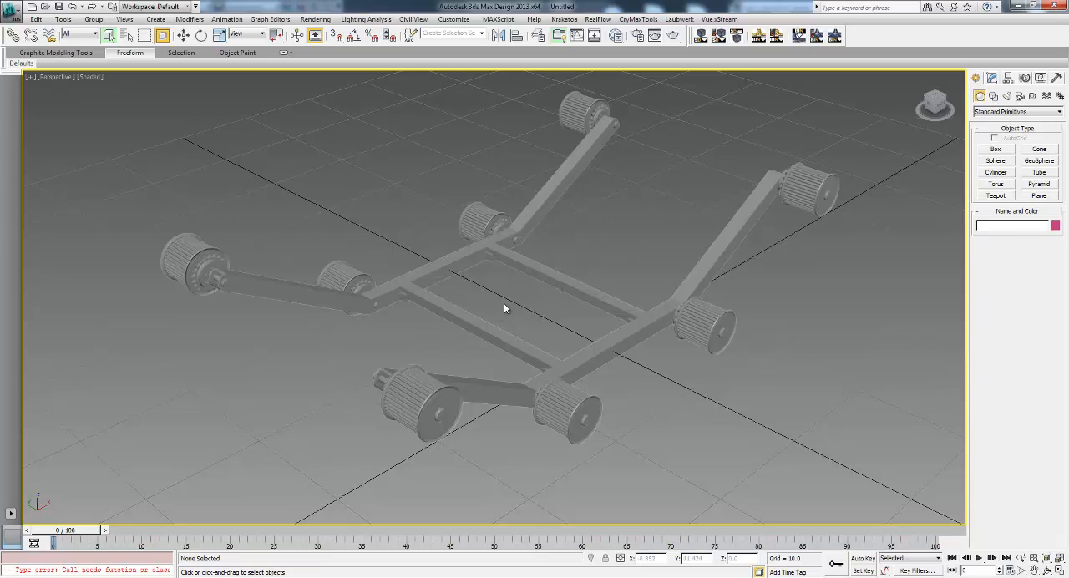
mouse_move(510, 309)
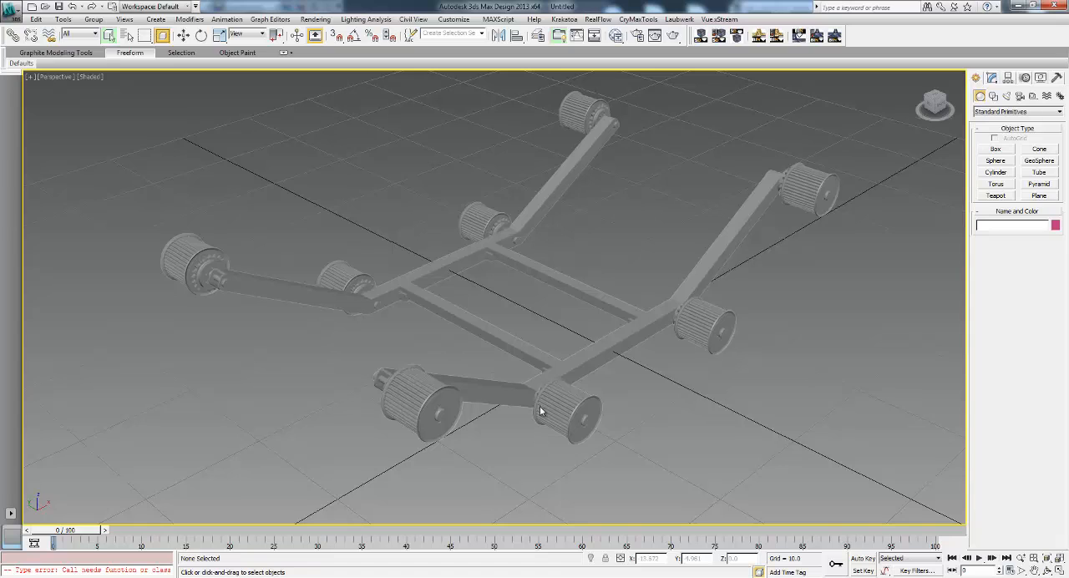
mouse_move(617, 348)
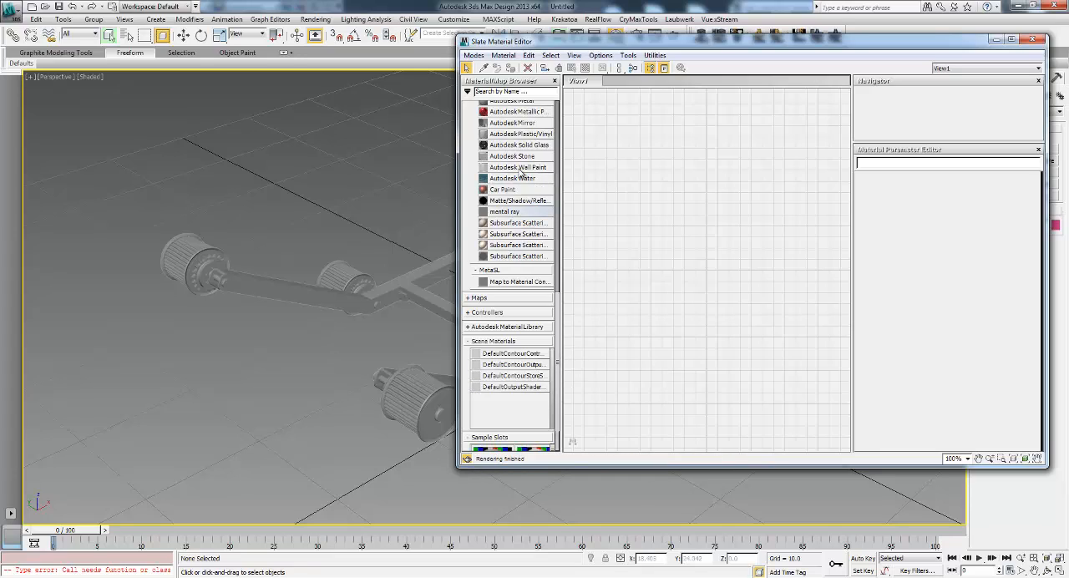
Close the Slate Material Editor to show the frame assembly again
click(518, 144)
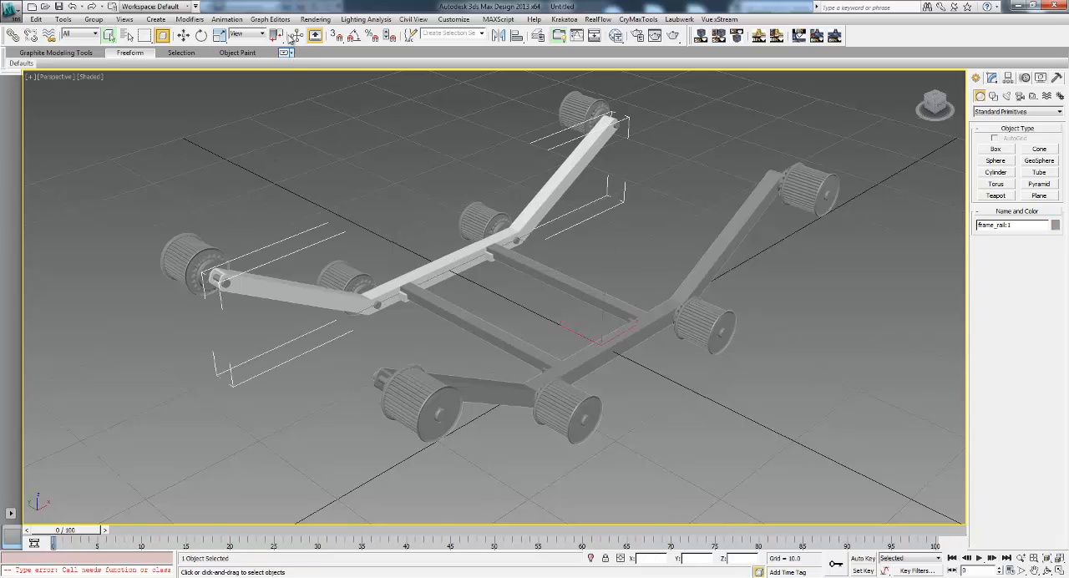
Choose frame.iam for import again, bringing back the Inventor import options
click(10, 7)
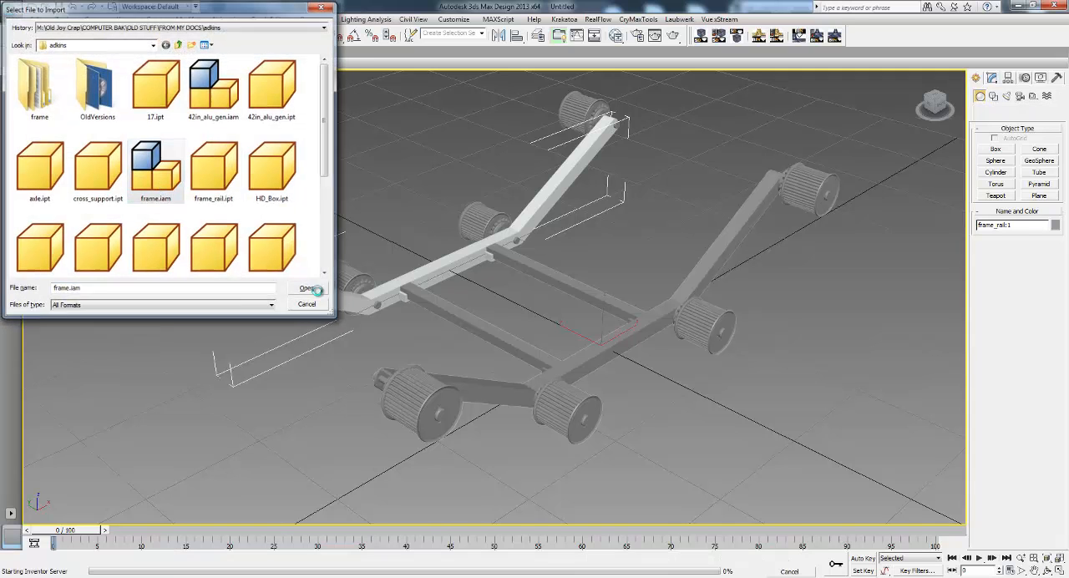
click(307, 287)
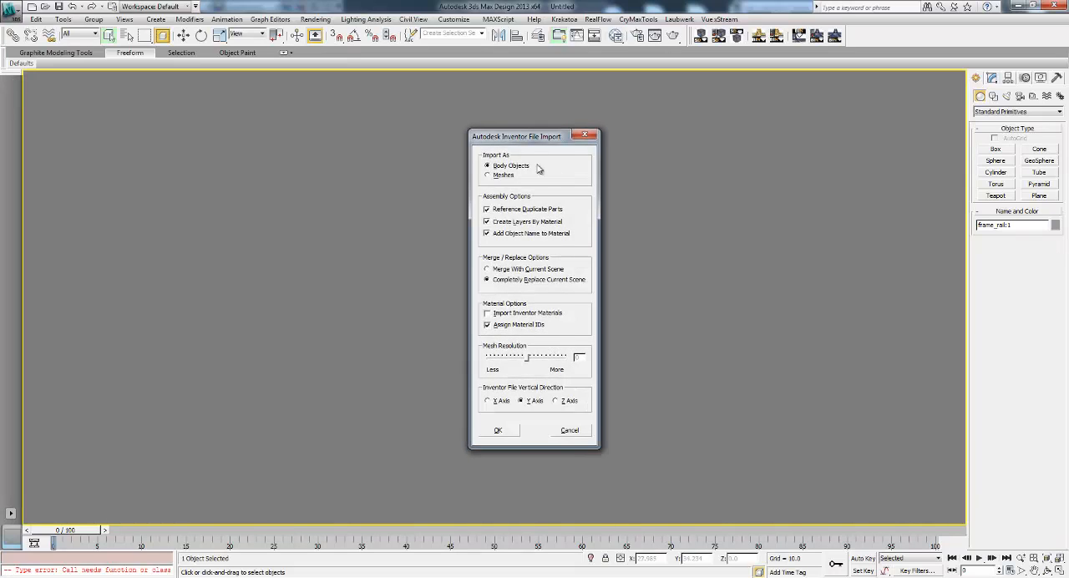
Set Import As: Meshes with Mesh Resolution at More, replacing the current scene, and confirm
click(488, 175)
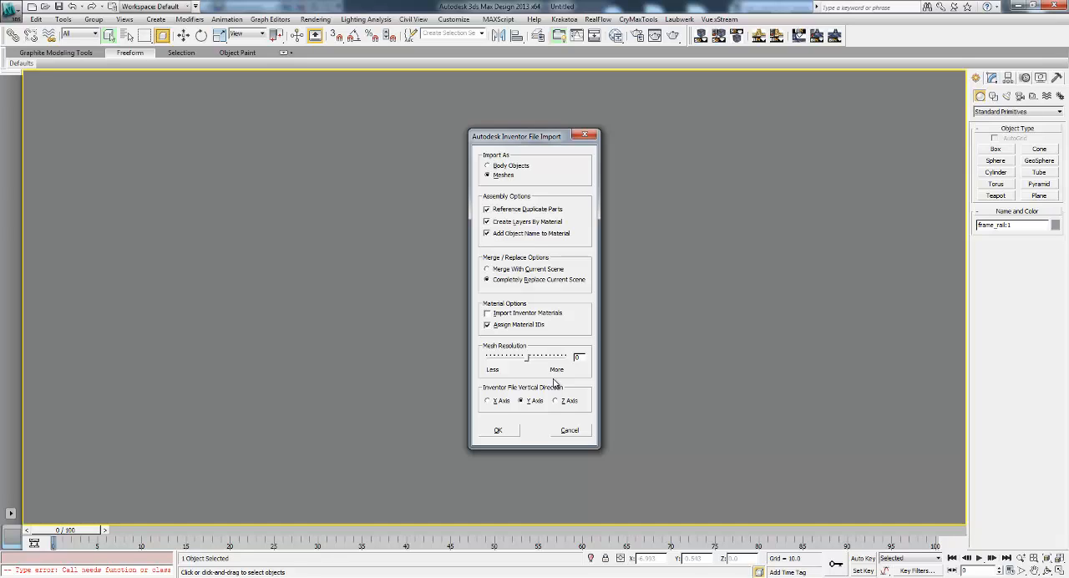
mouse_move(558, 365)
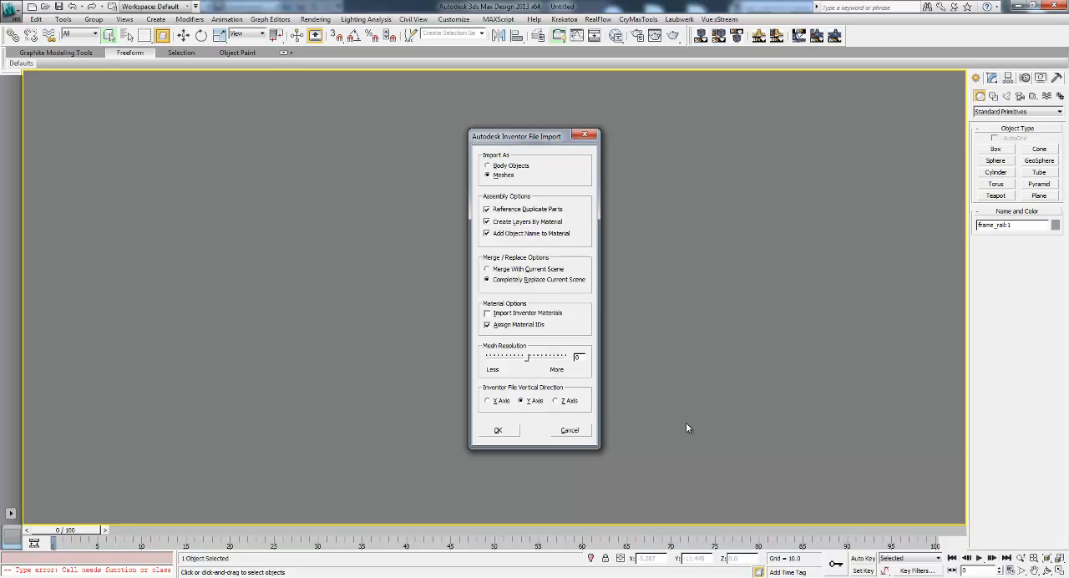
mouse_move(595, 393)
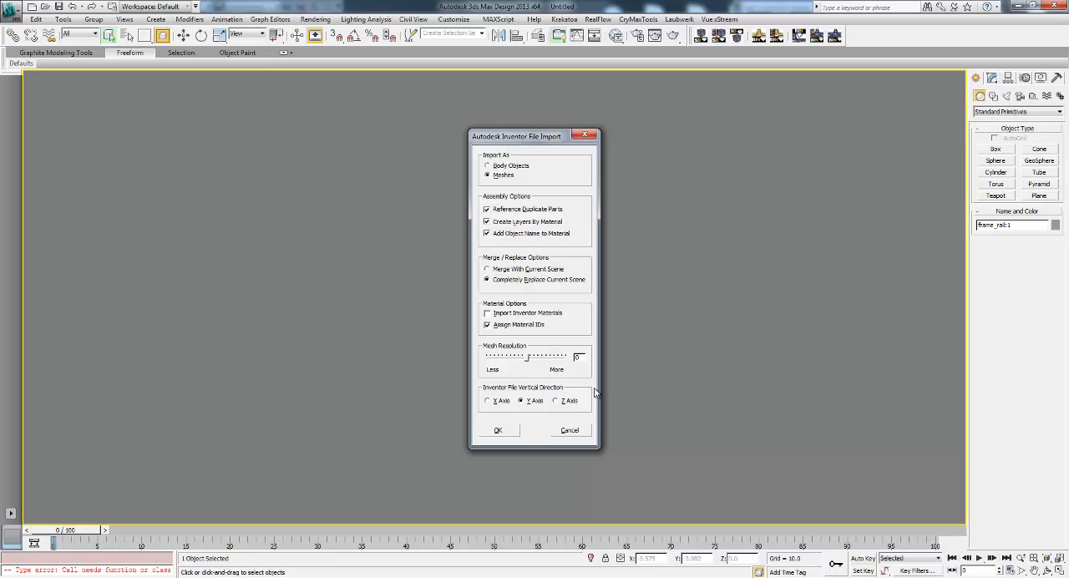
mouse_move(598, 411)
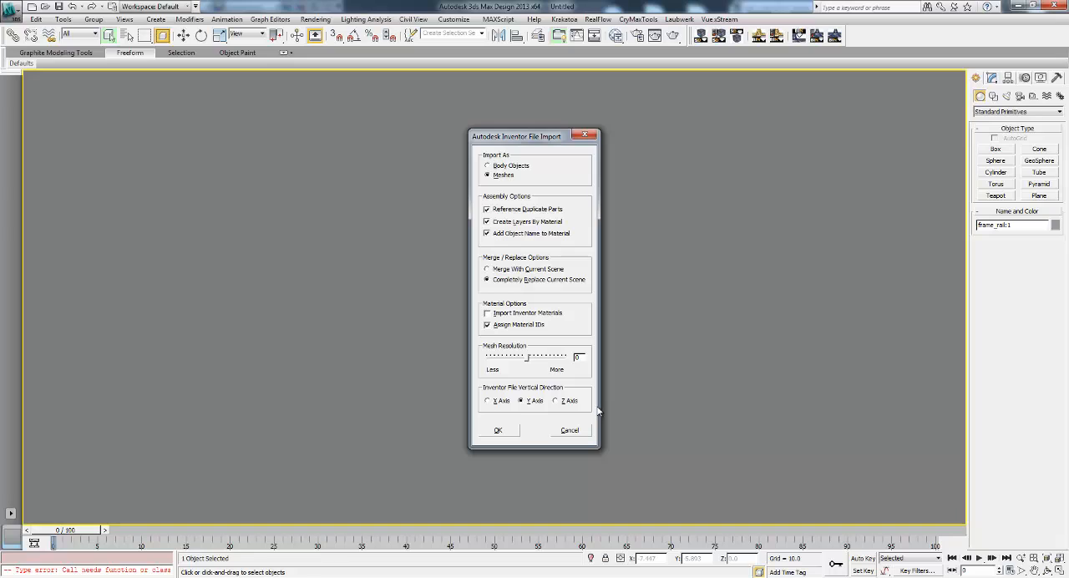
mouse_move(591, 412)
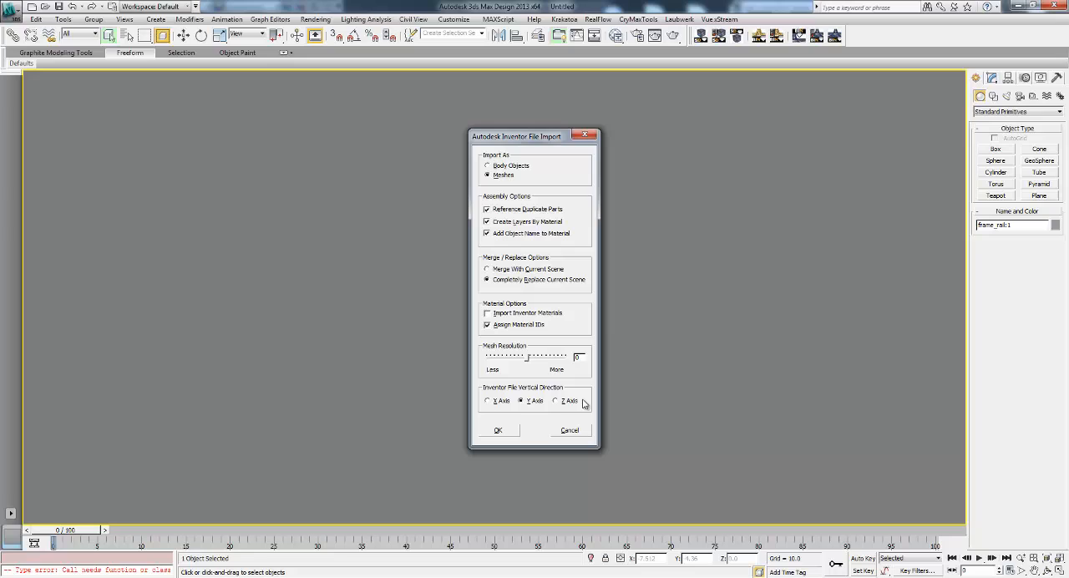
mouse_move(624, 339)
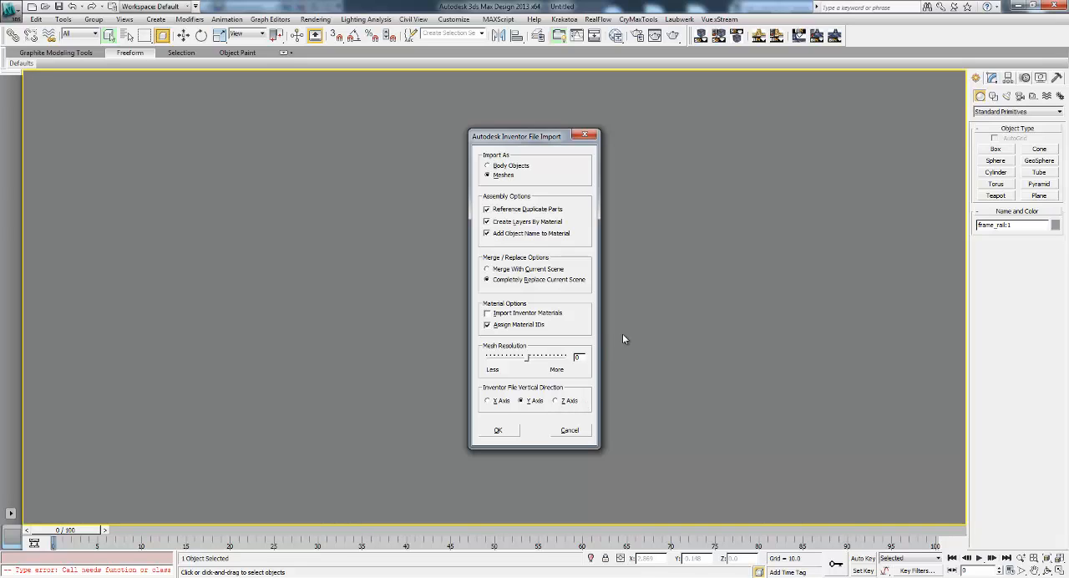
mouse_move(641, 405)
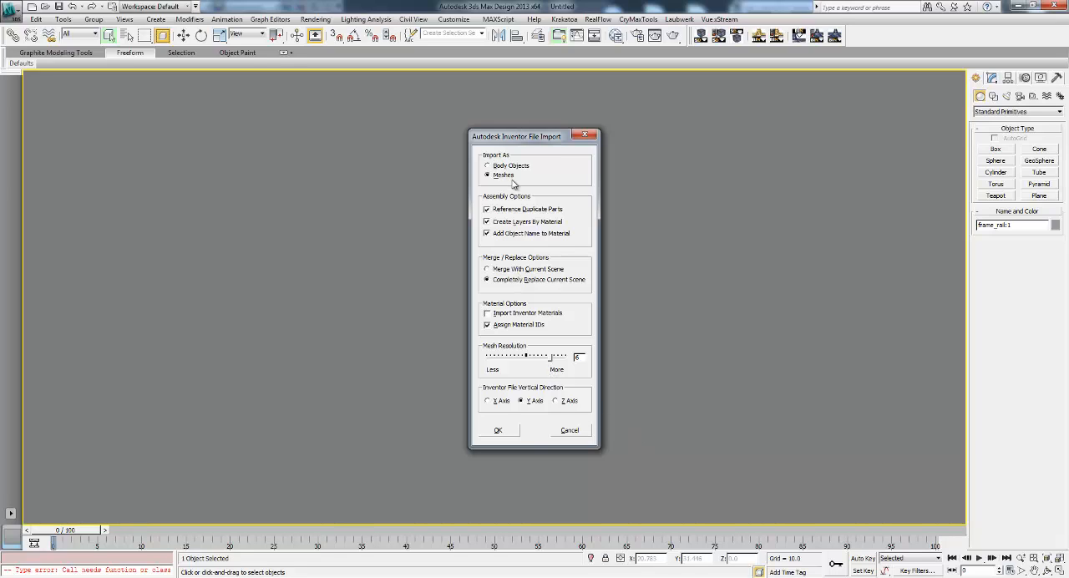
mouse_move(531, 444)
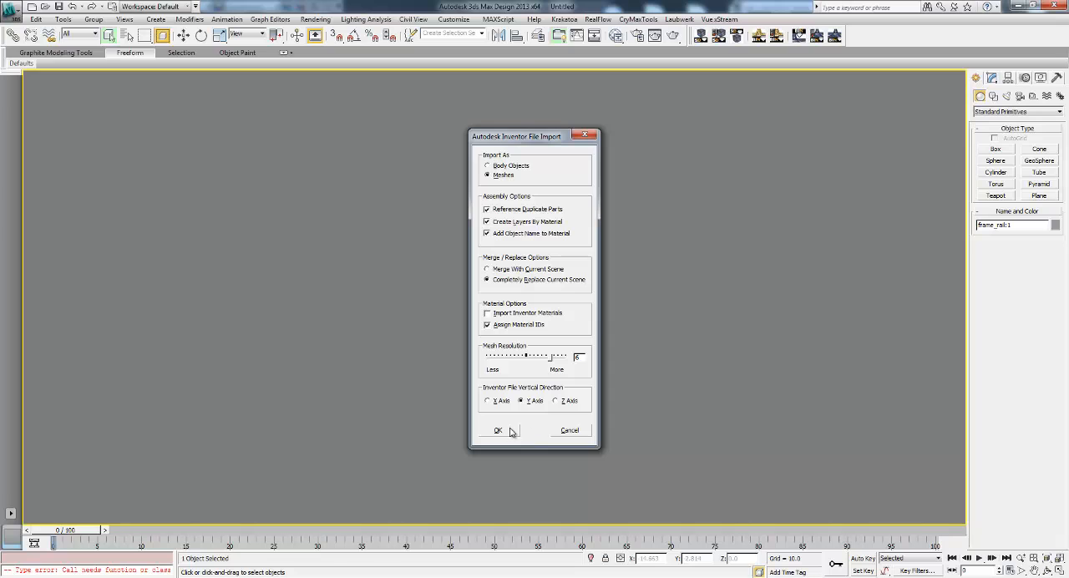
click(498, 431)
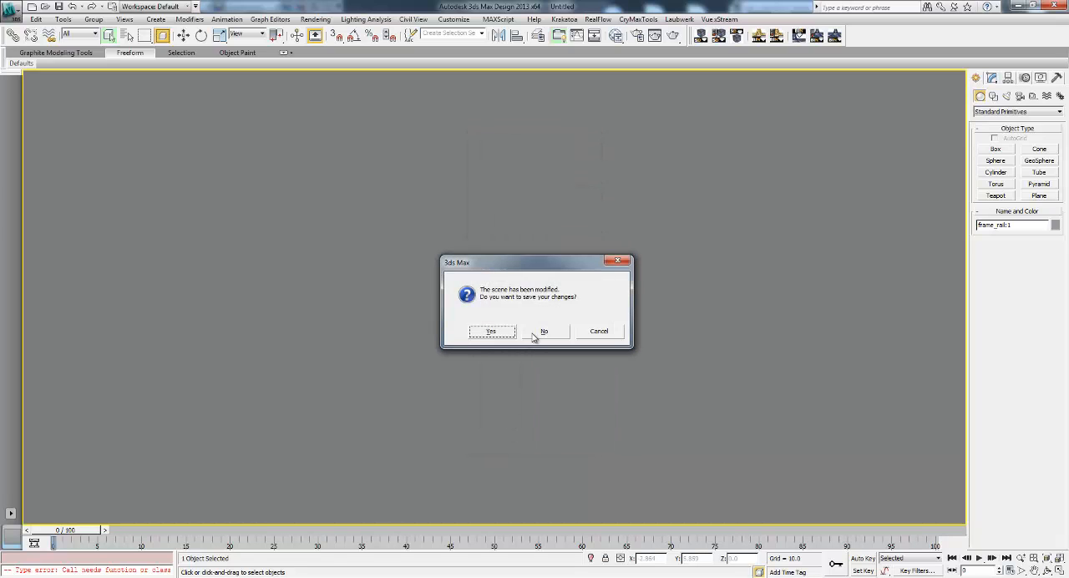
Discard the unsaved scene so the high-resolution mesh frame loads, then deselect the group
click(544, 330)
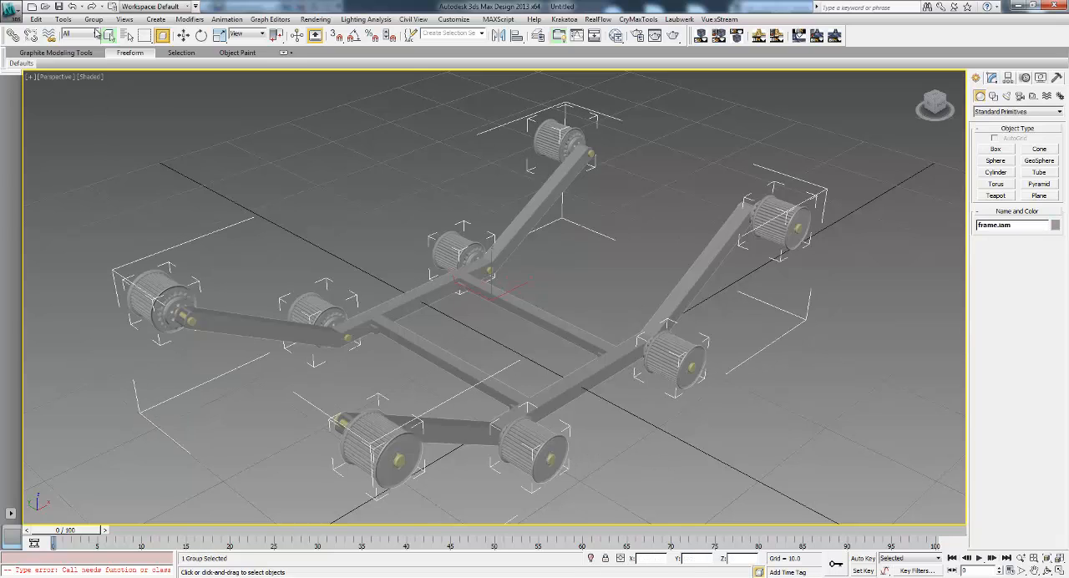
click(705, 378)
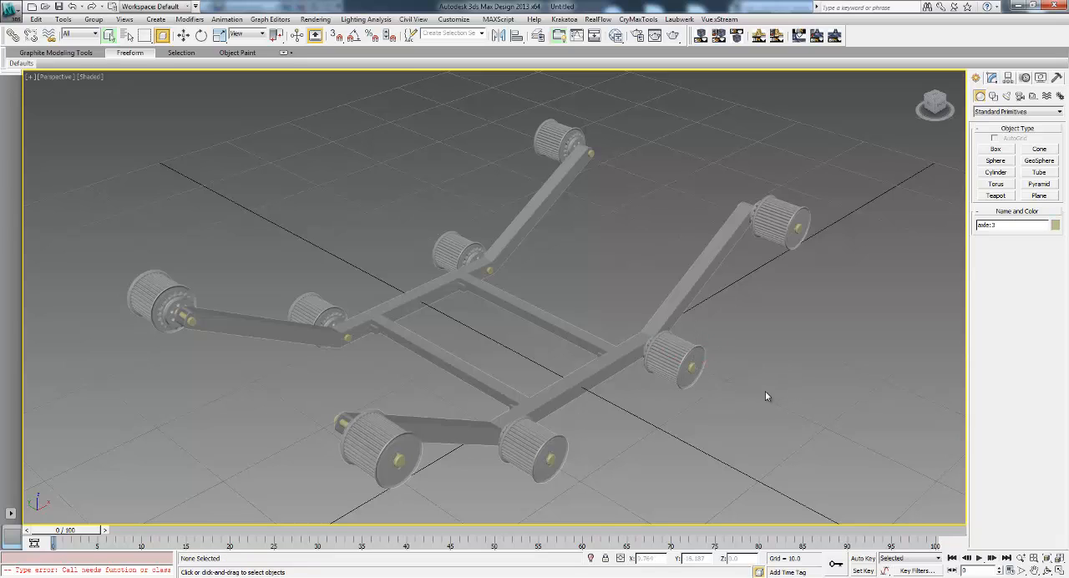
Zoom into a pulley to check its mesh surface detail
click(782, 220)
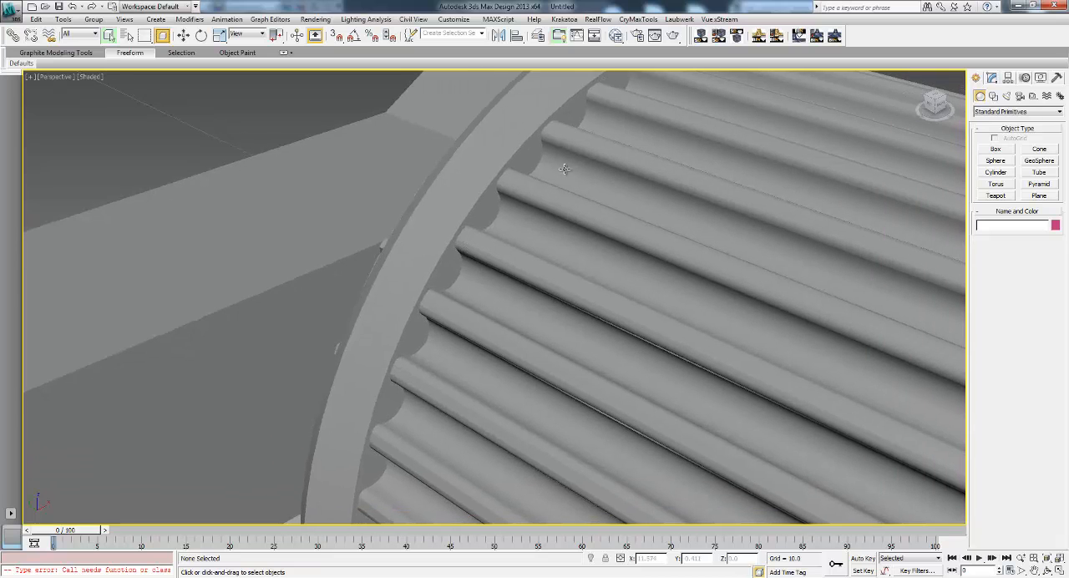
drag(565, 171, 575, 174)
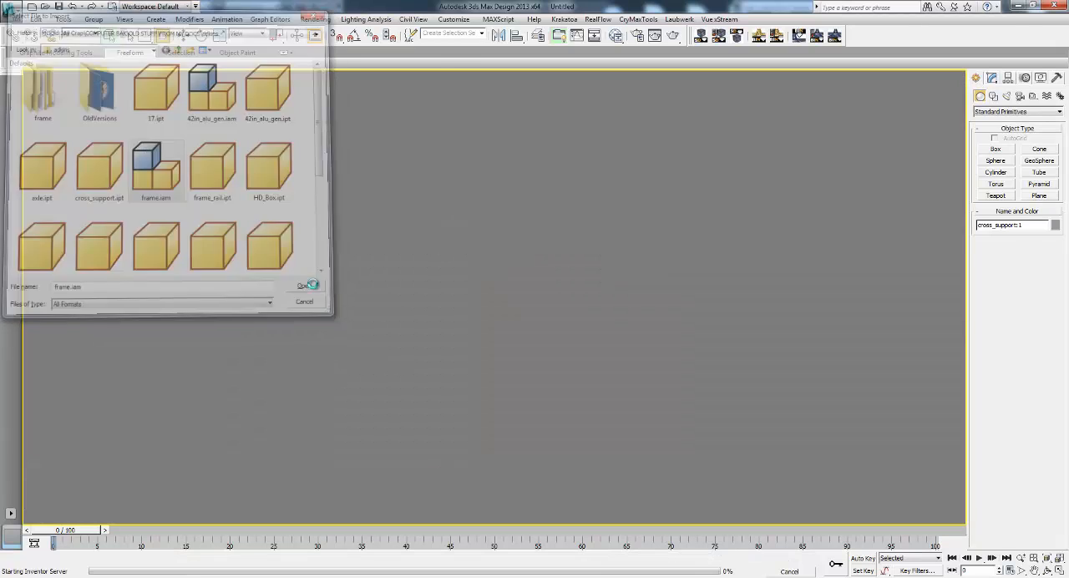
Re-import frame.iam as meshes with resolution moved toward Less, replacing the scene unsaved
click(303, 283)
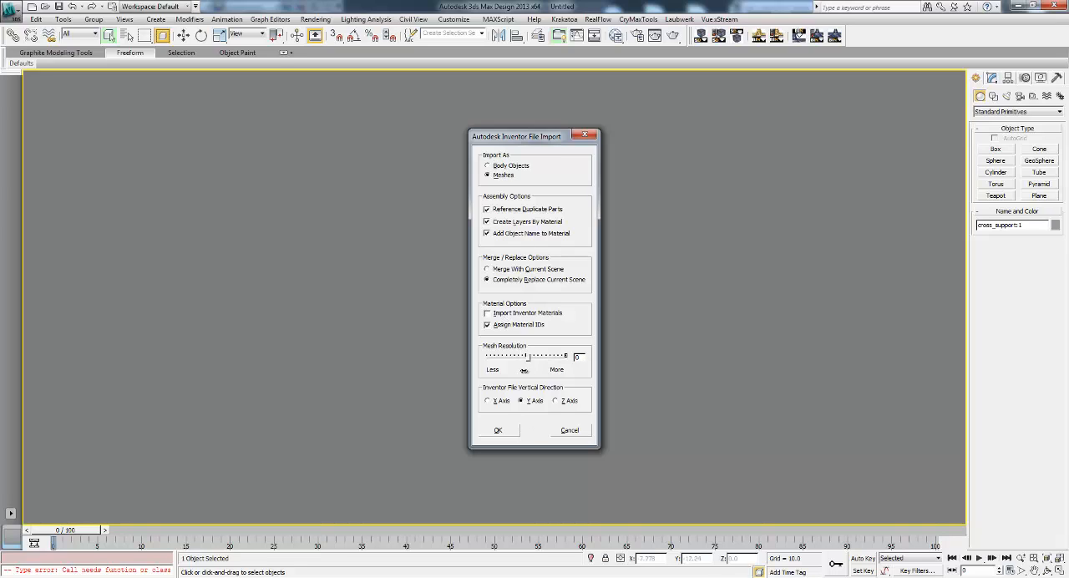
drag(525, 355, 488, 356)
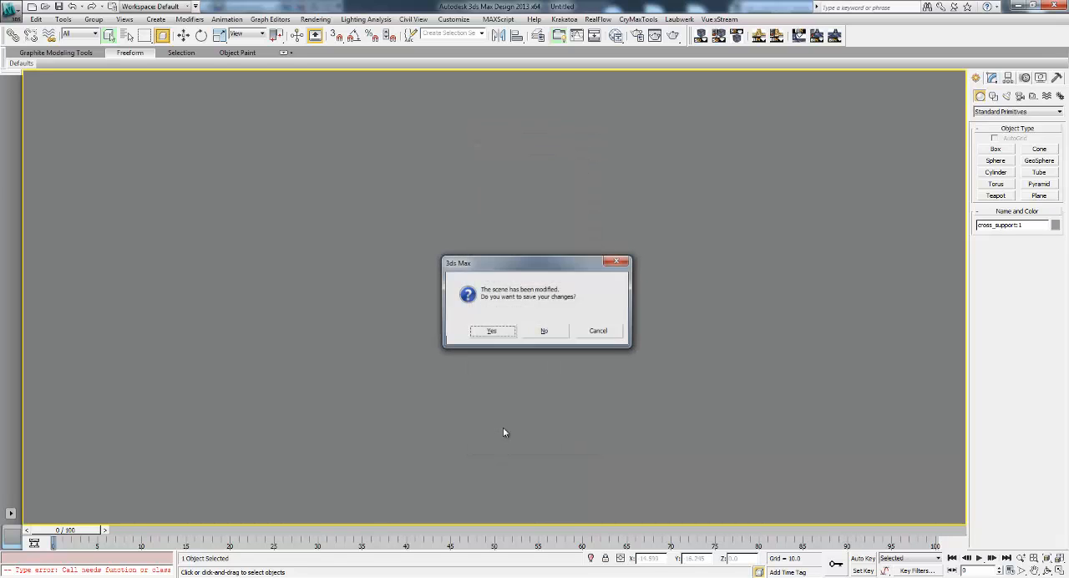
click(543, 330)
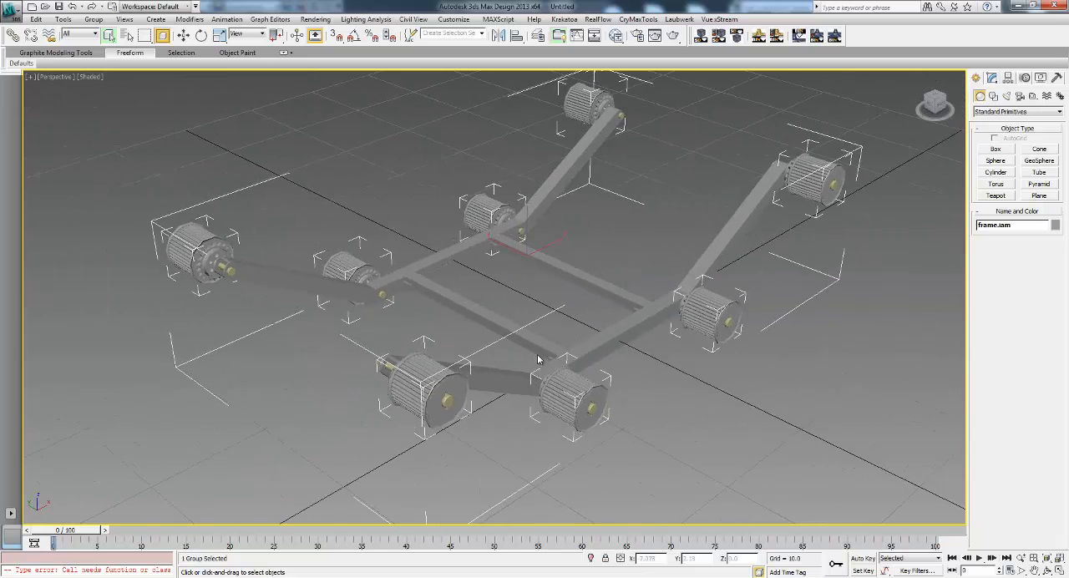
click(93, 18)
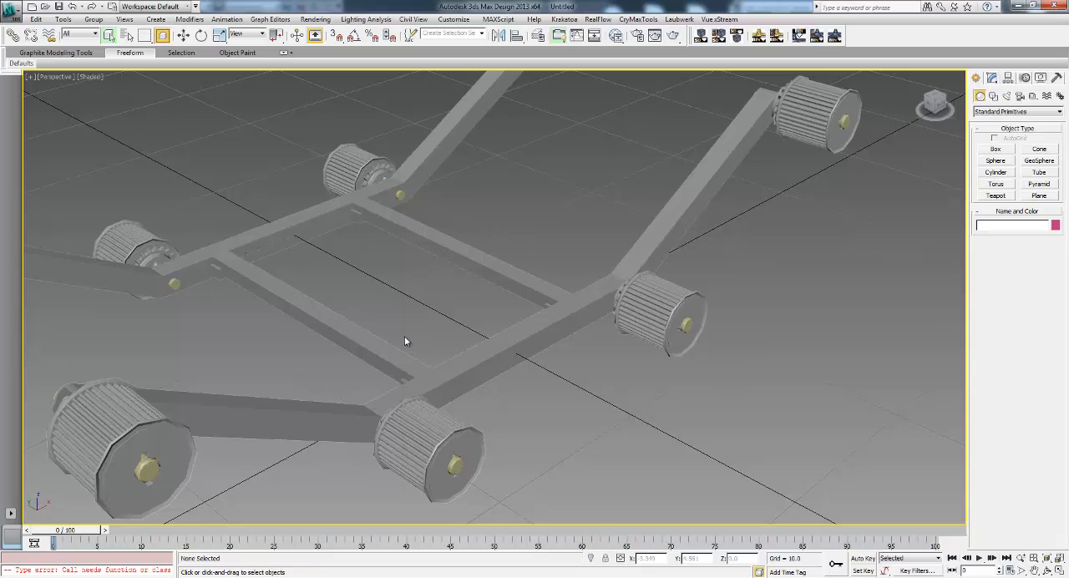
mouse_move(483, 485)
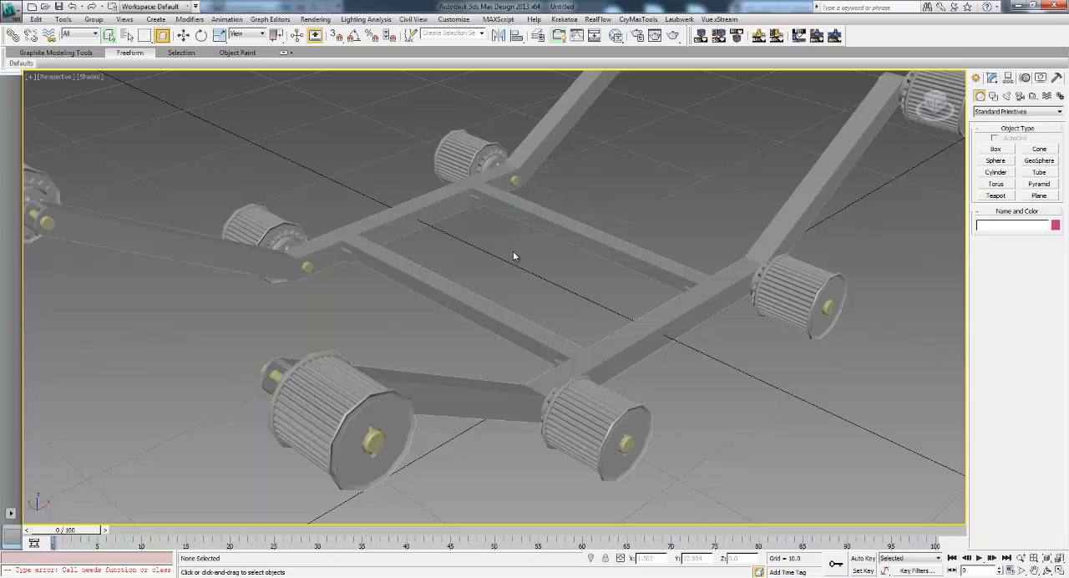
mouse_move(467, 224)
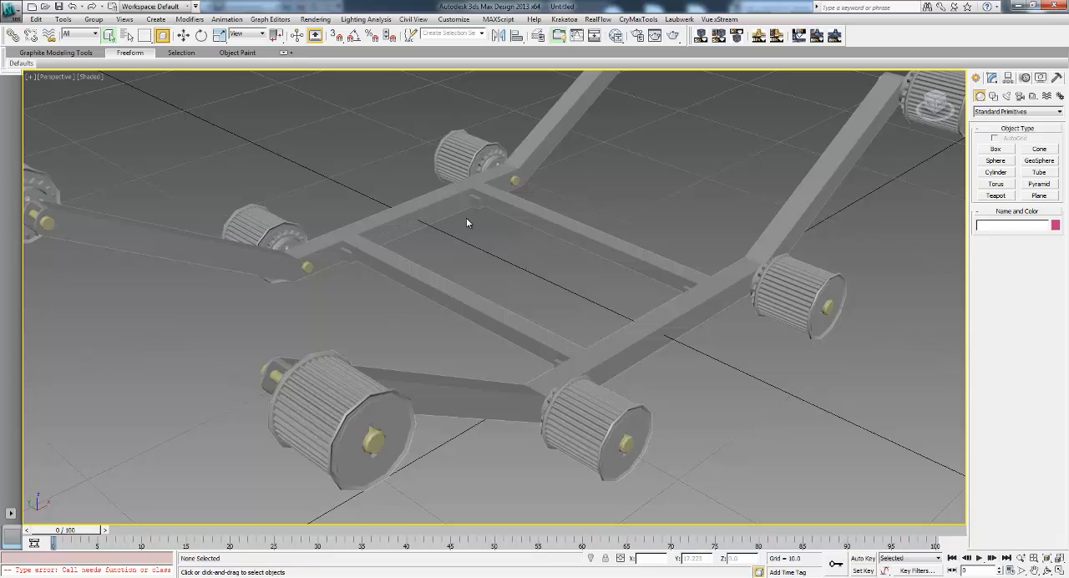